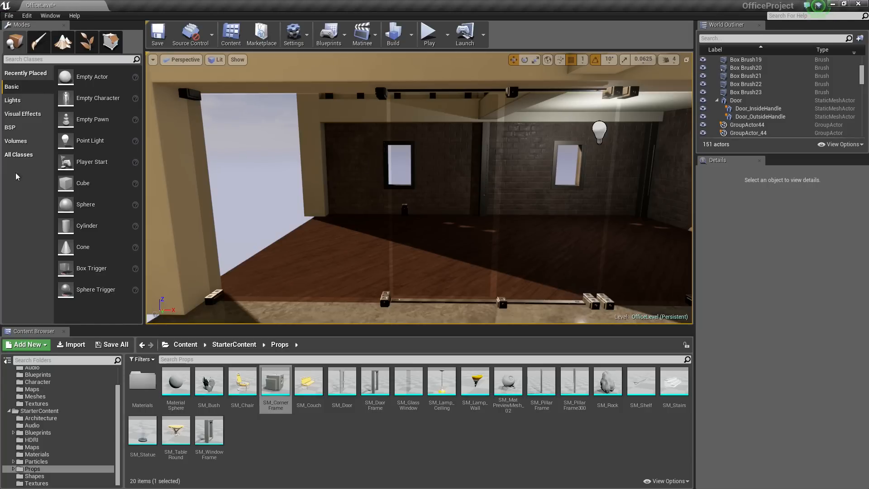
mouse_move(73, 272)
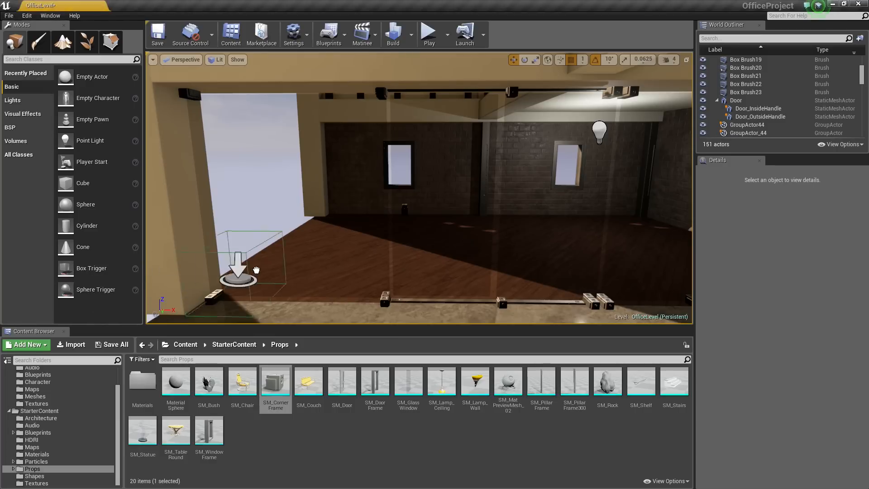
Drag a Box Trigger from the Basic tab into the viewport and drop it at the office doorway.
drag(239, 271, 441, 275)
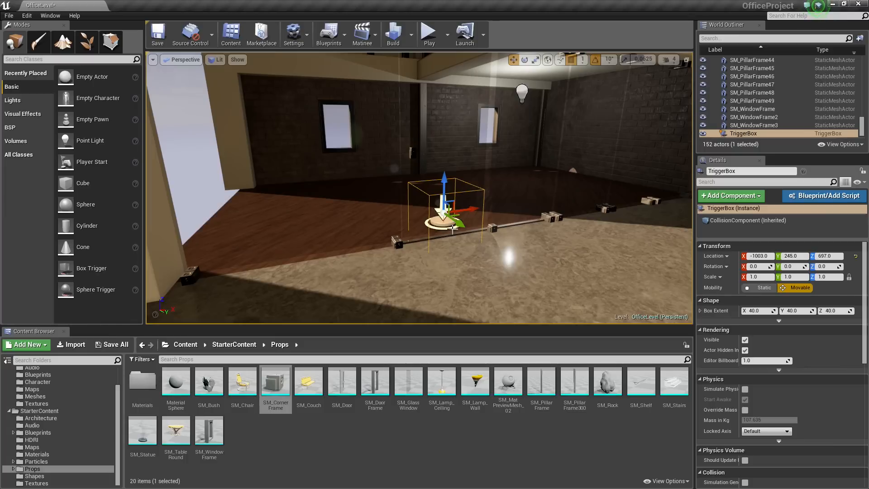
mouse_move(422, 126)
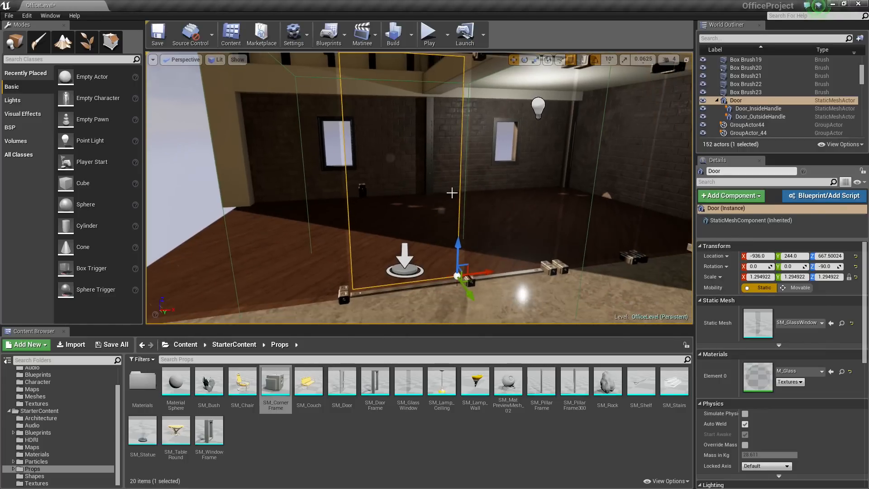
mouse_move(749, 311)
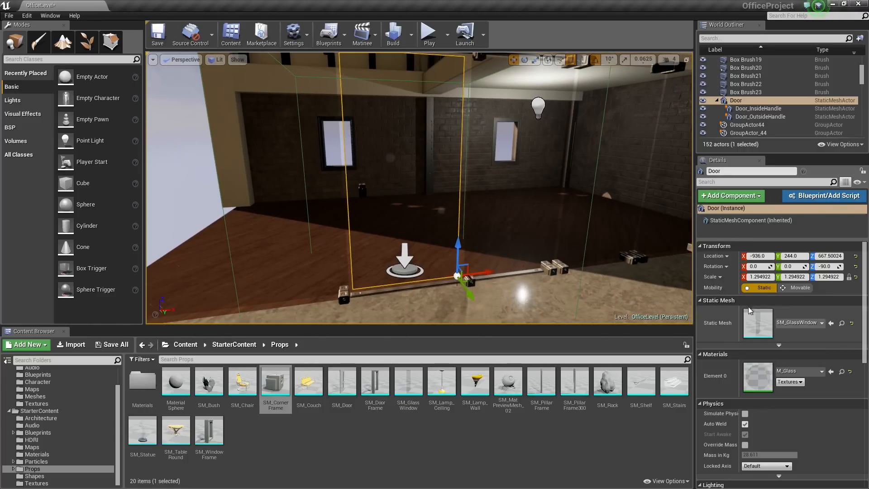
mouse_move(763, 287)
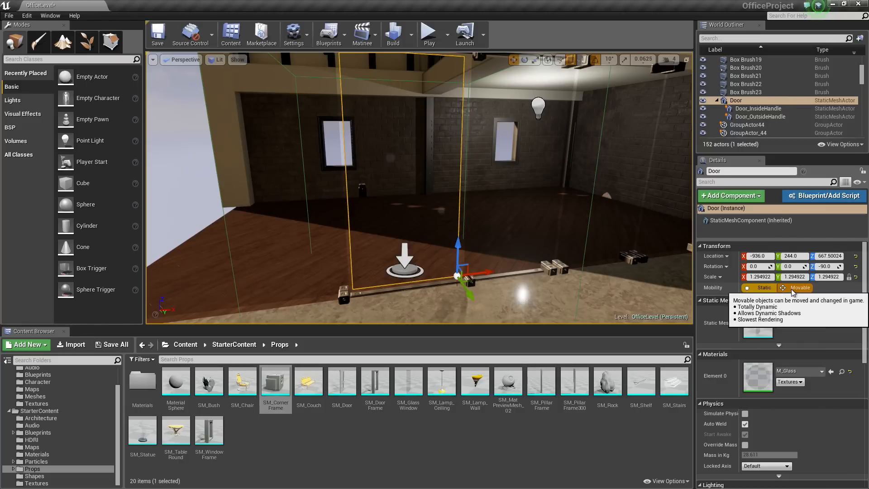
Set the glass Door actor's Mobility to Movable in its Transform details.
click(800, 287)
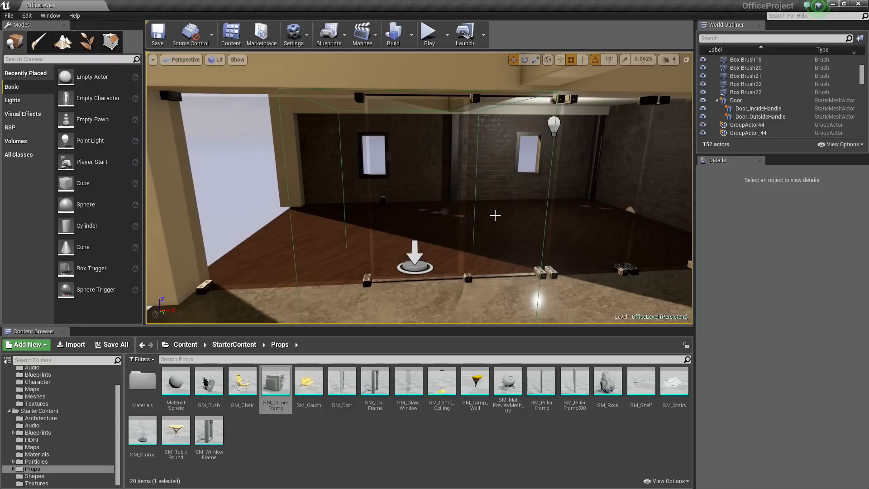
mouse_move(359, 173)
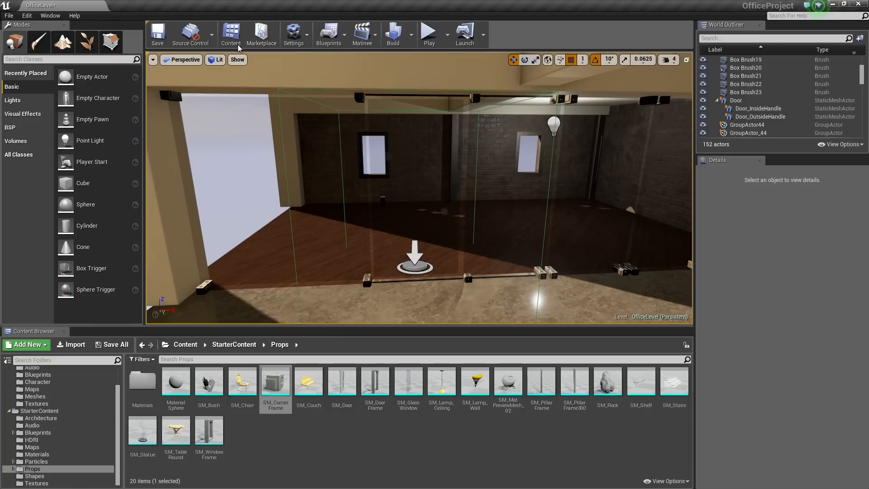
mouse_move(328, 34)
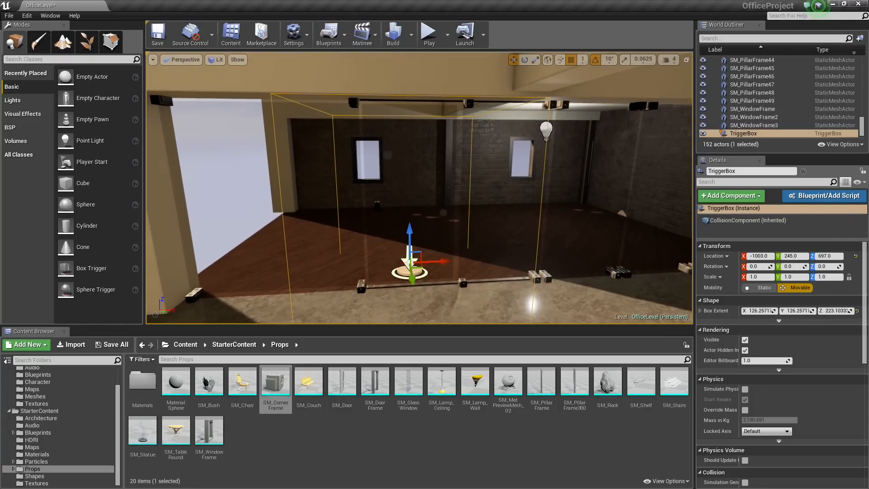
mouse_move(328, 33)
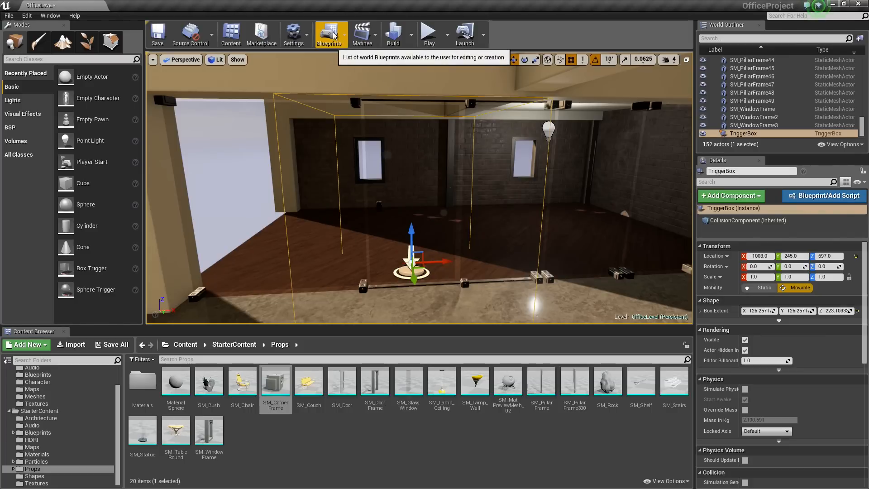
Open the office Level Blueprint from the Blueprints toolbar menu, keeping the TriggerBox selected.
click(330, 33)
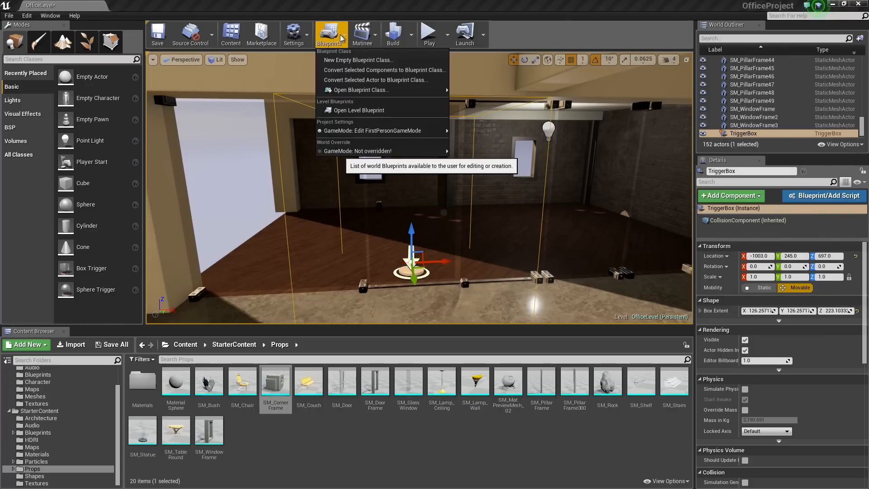
mouse_move(358, 110)
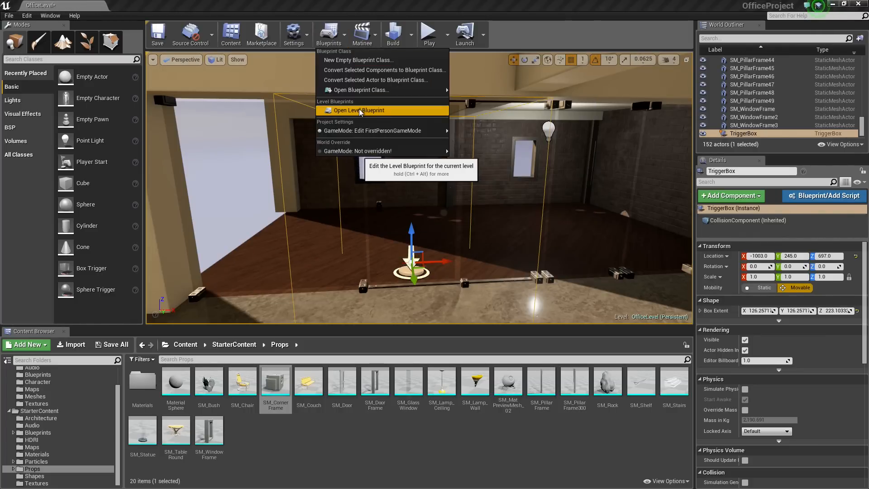
click(358, 110)
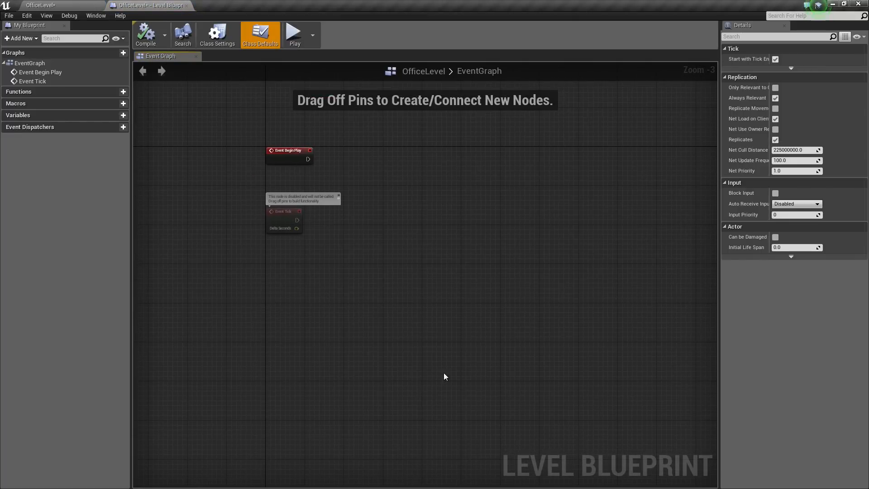
mouse_move(424, 331)
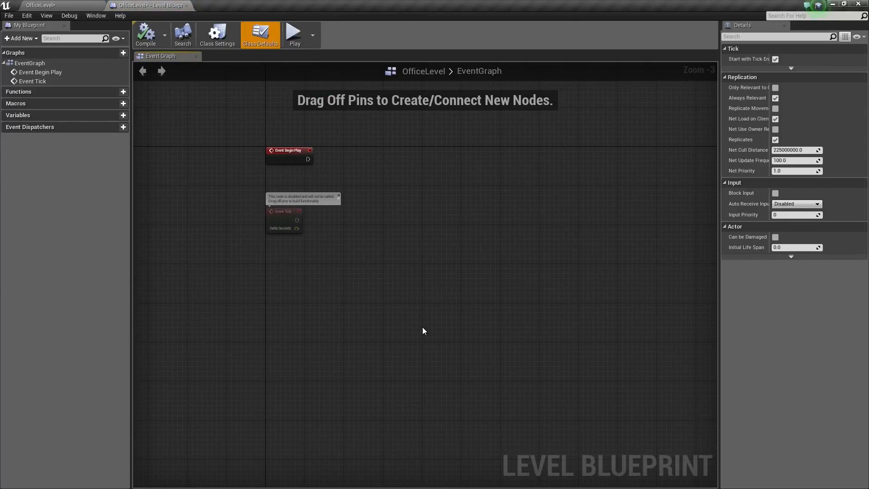
mouse_move(335, 304)
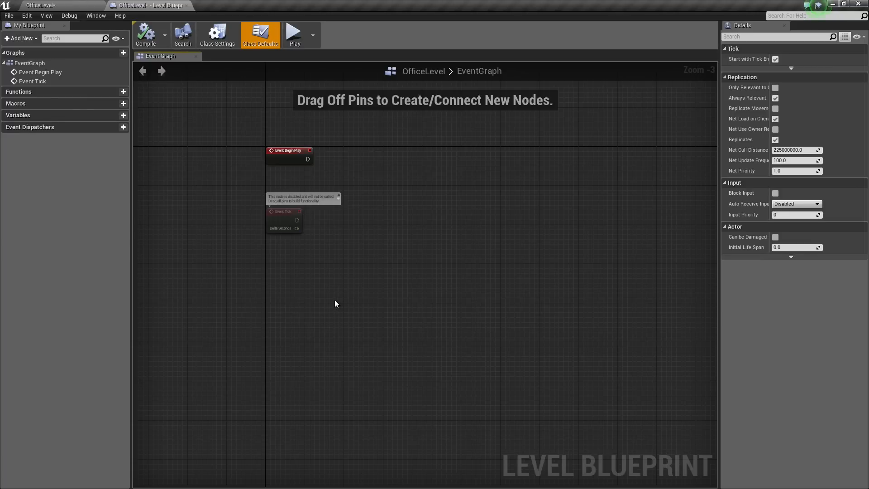
drag(335, 304, 372, 284)
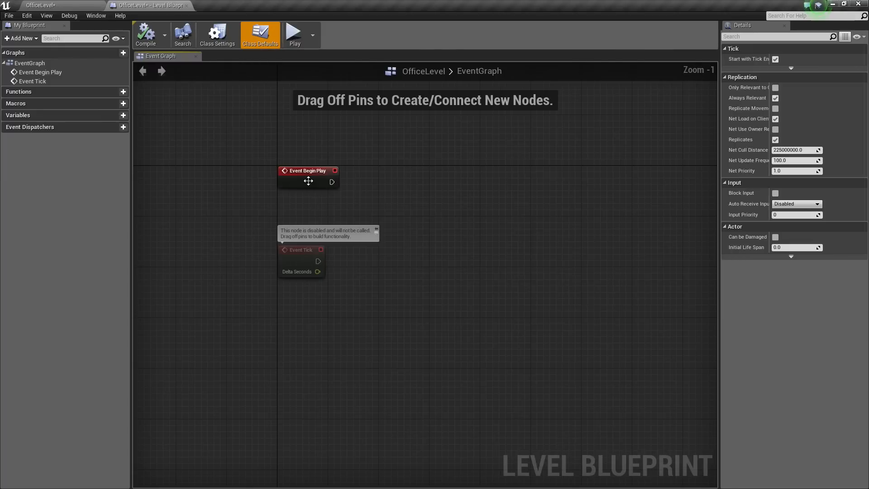
click(308, 177)
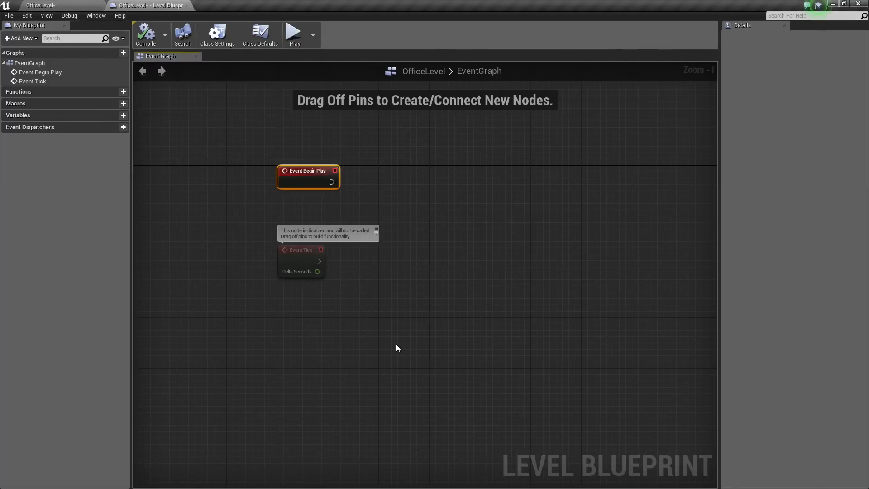
mouse_move(400, 313)
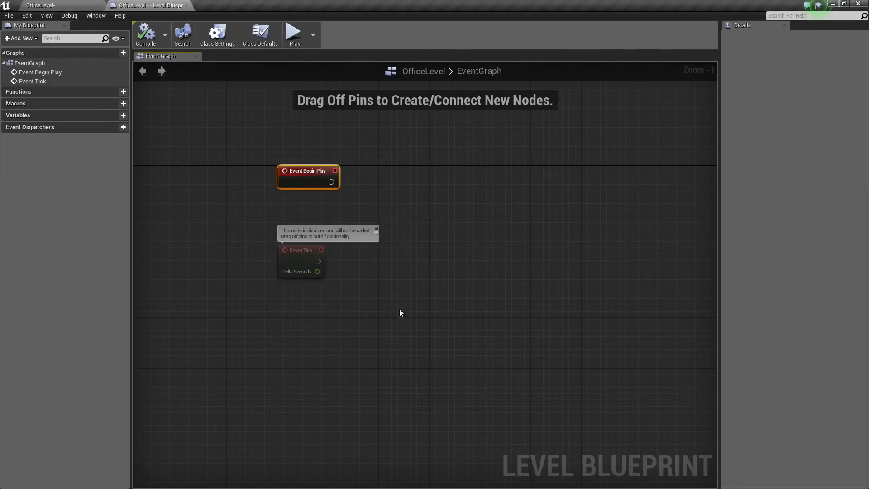
mouse_move(390, 320)
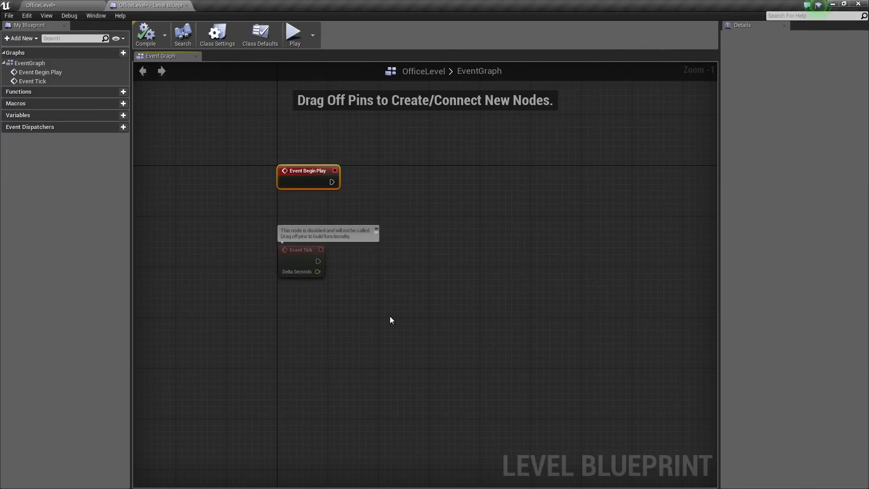
mouse_move(291, 177)
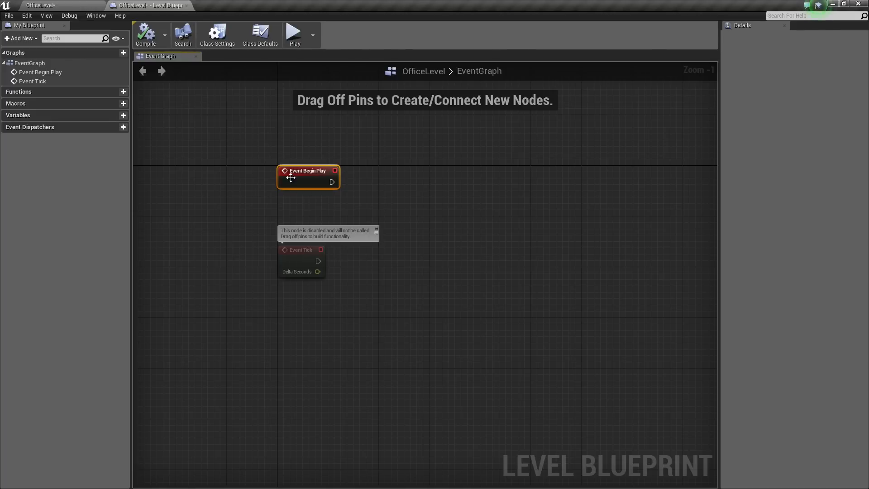
mouse_move(358, 224)
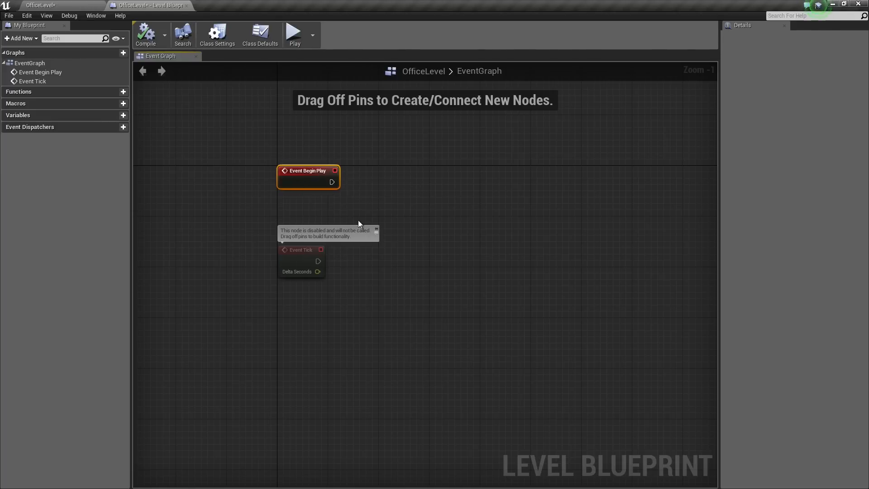
drag(332, 182, 362, 204)
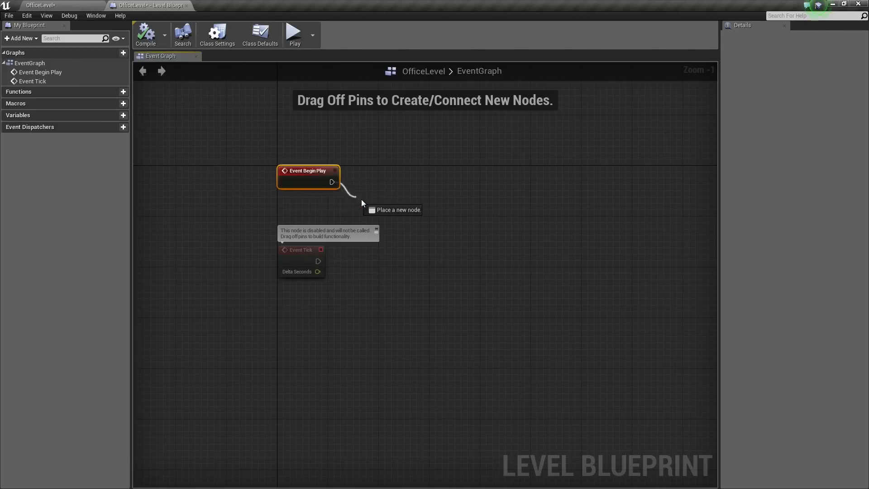
drag(363, 202, 394, 168)
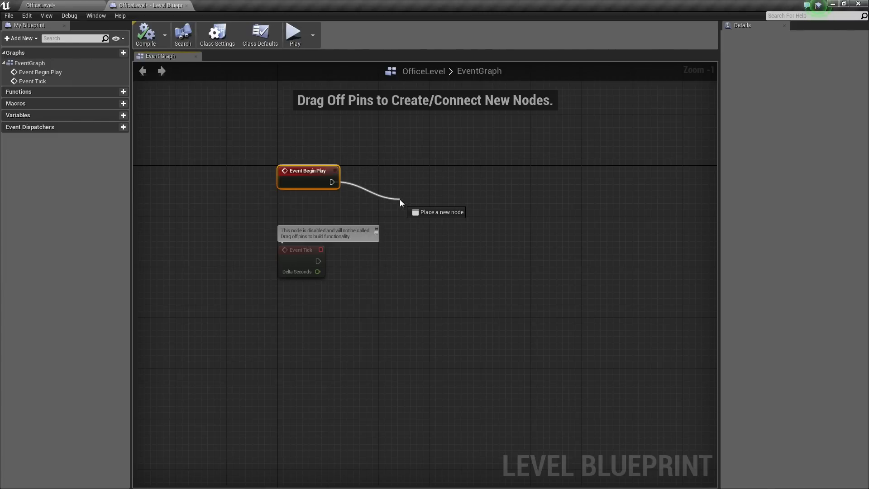
click(400, 200)
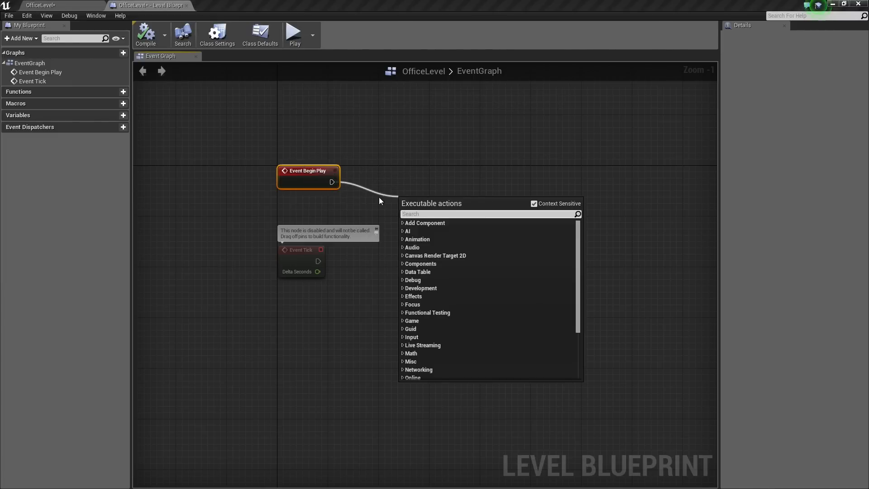
click(408, 216)
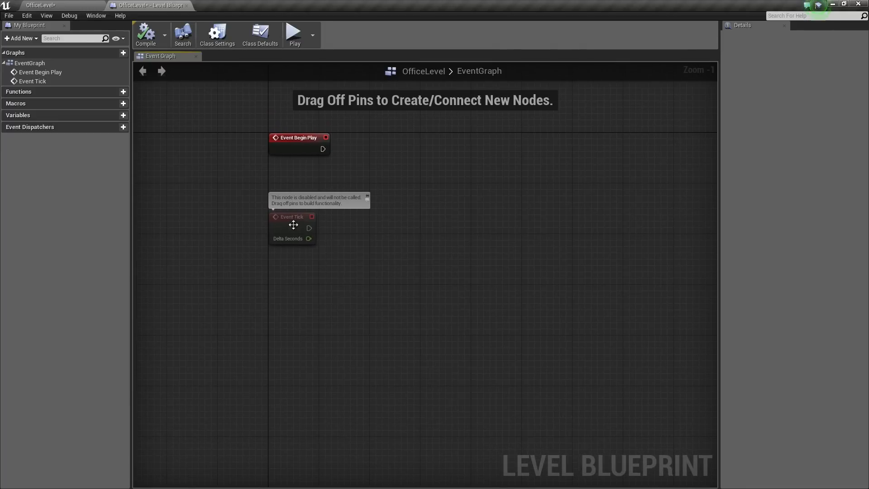
click(292, 225)
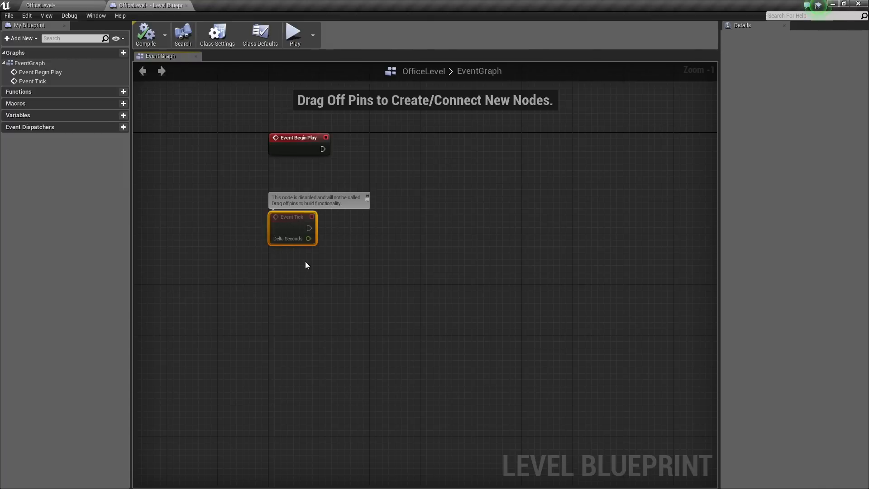
mouse_move(310, 228)
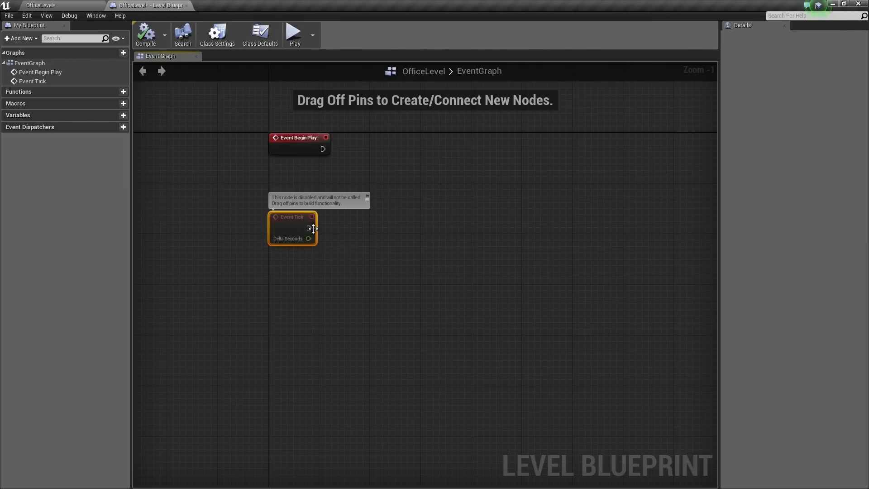
drag(314, 228, 405, 285)
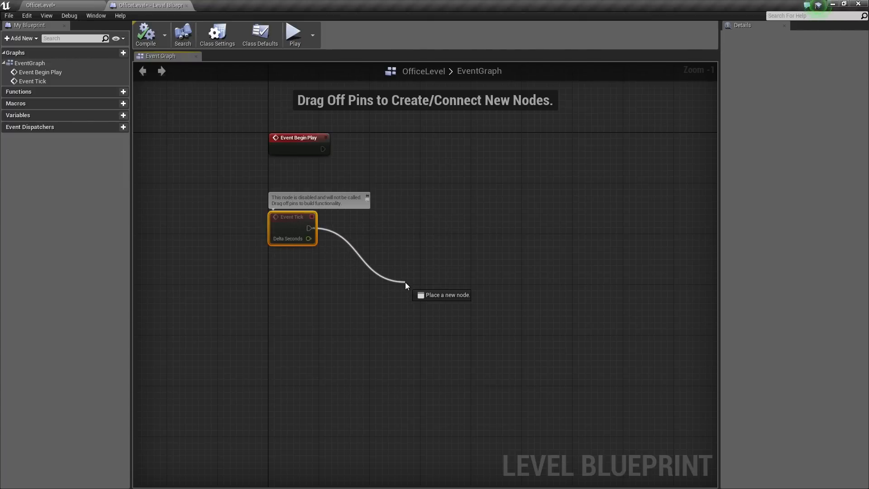
click(405, 285)
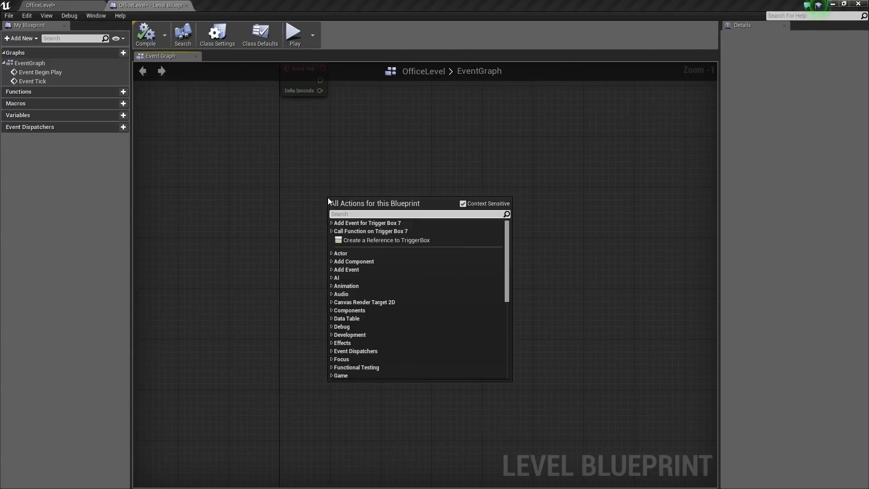
mouse_move(224, 173)
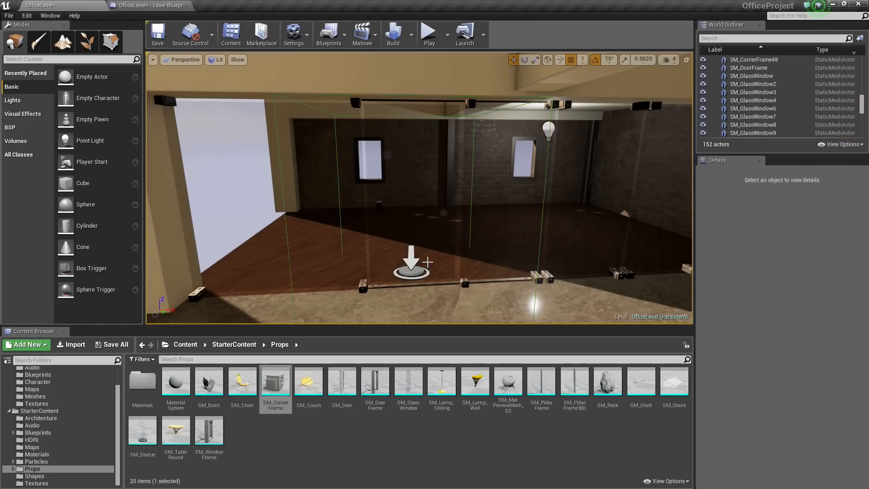
Add OnActorBeginOverlap and OnActorEndOverlap nodes from Trigger Box 7's Collision events.
click(328, 33)
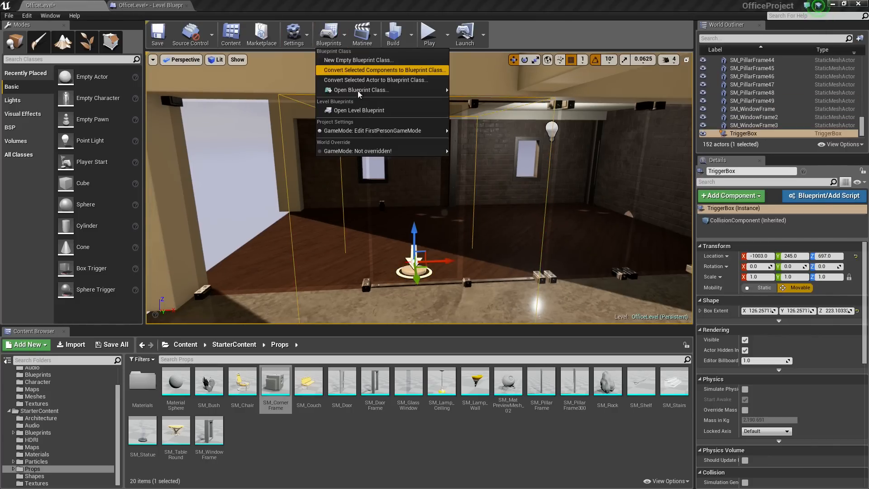
click(359, 110)
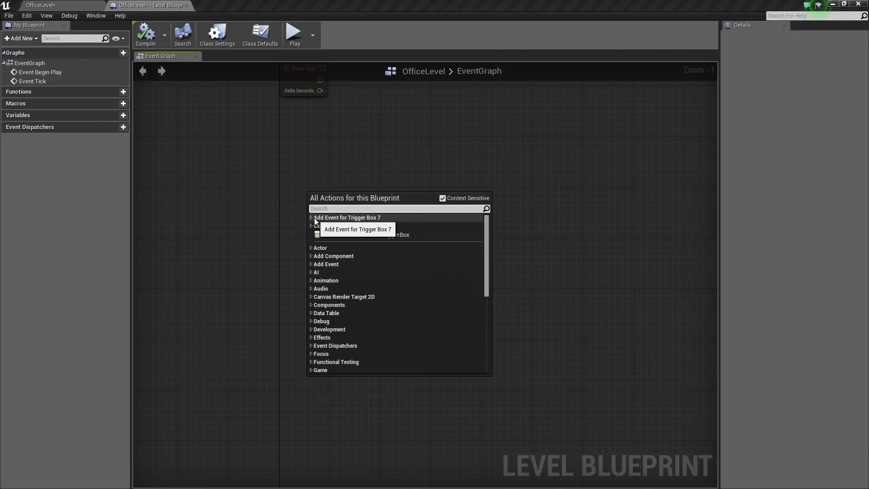
click(312, 217)
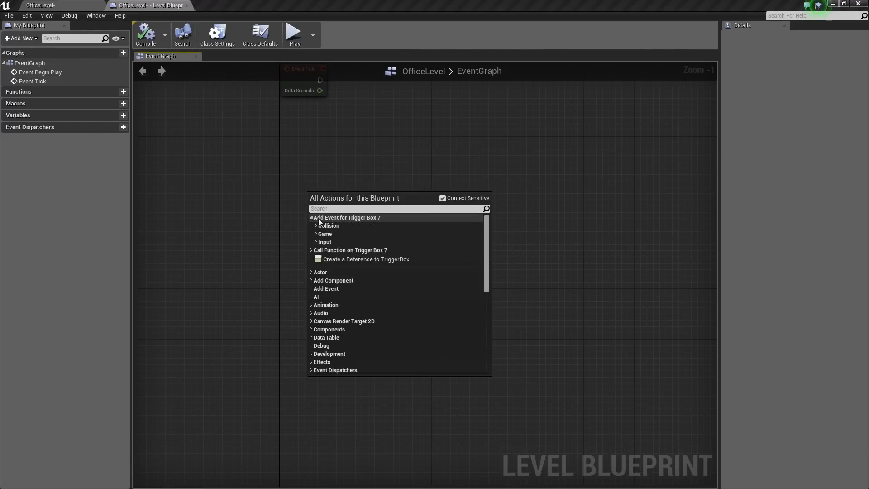
mouse_move(328, 226)
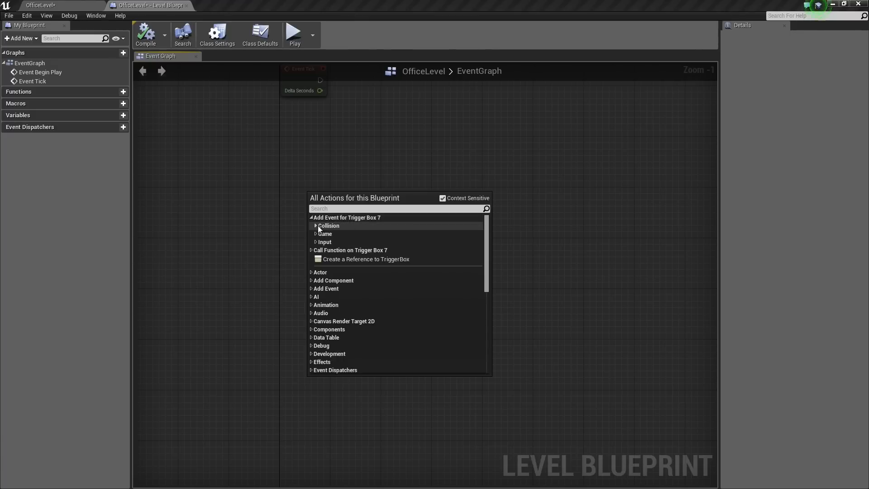
click(316, 226)
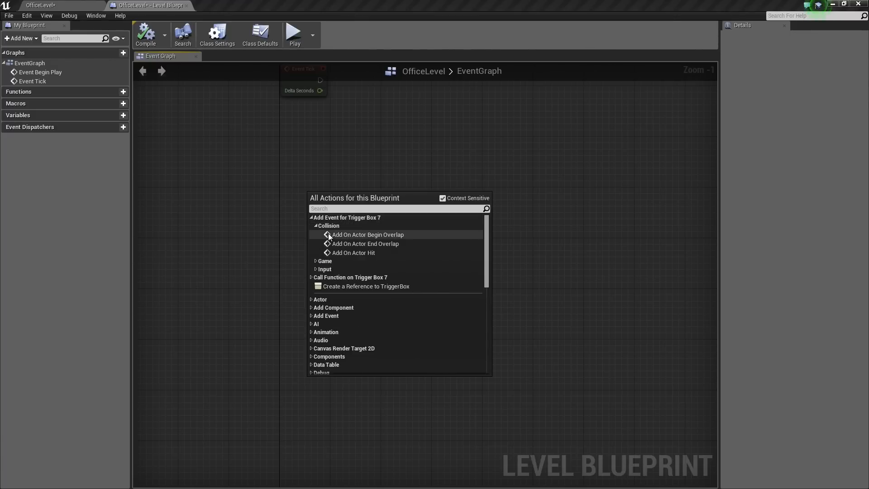
mouse_move(346, 247)
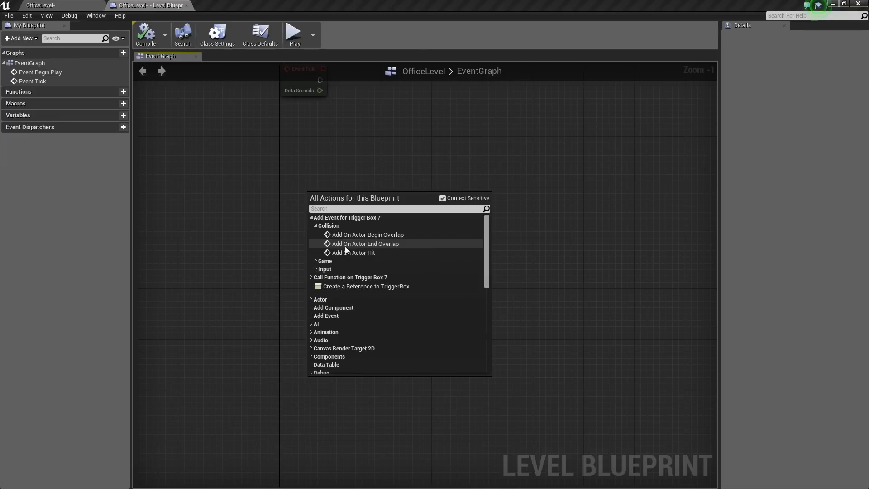
mouse_move(353, 253)
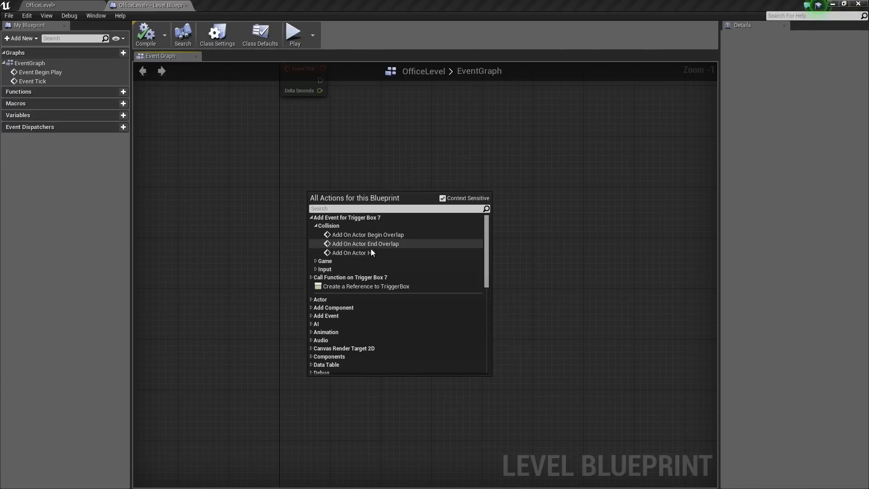
mouse_move(367, 235)
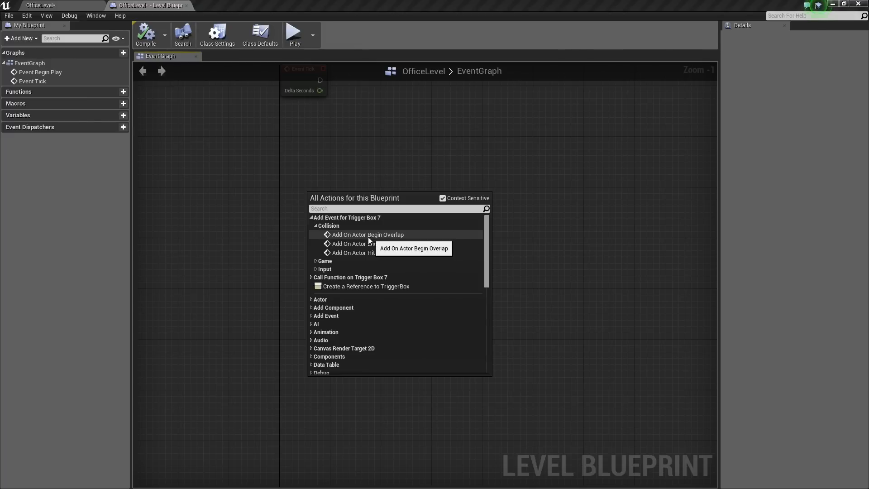
click(370, 235)
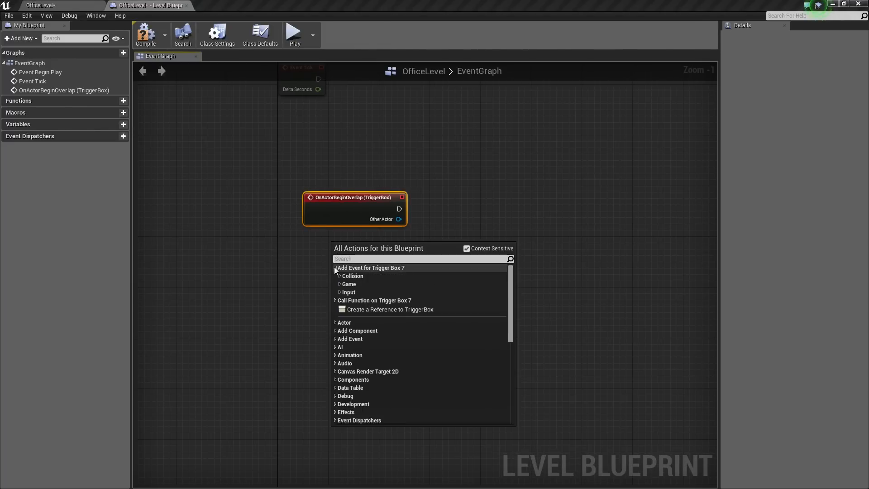
click(353, 276)
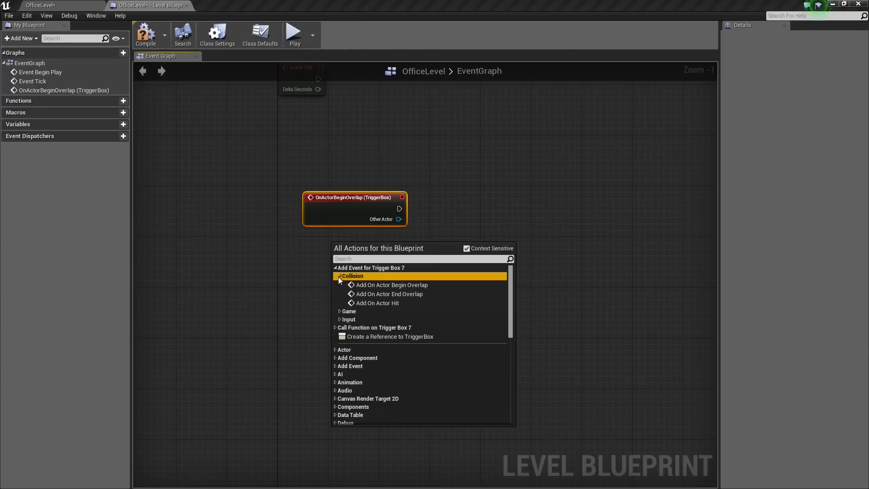
click(391, 294)
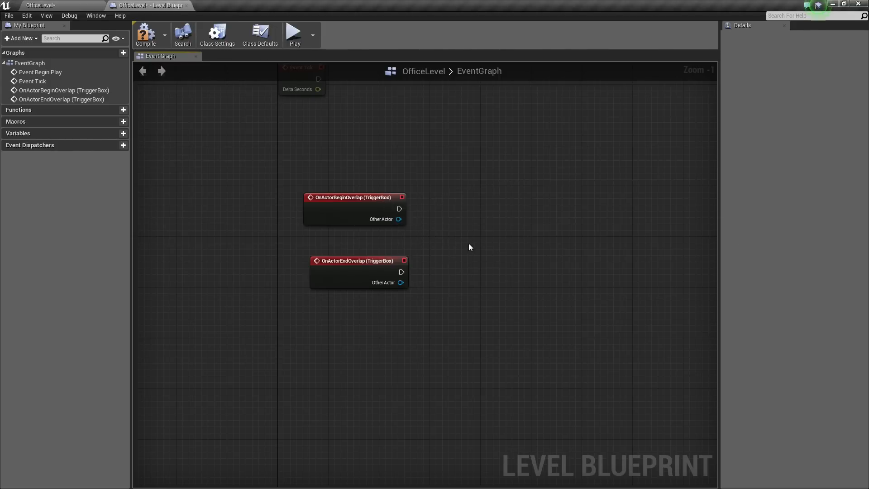
mouse_move(401, 272)
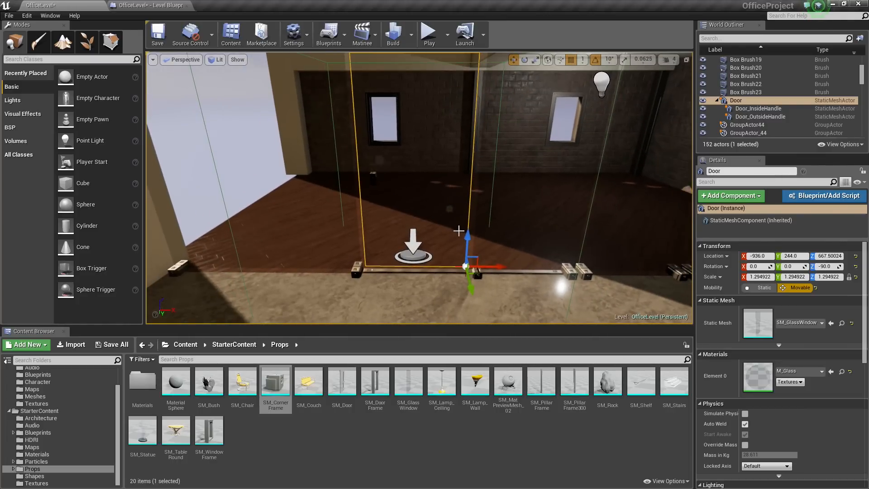
mouse_move(499, 266)
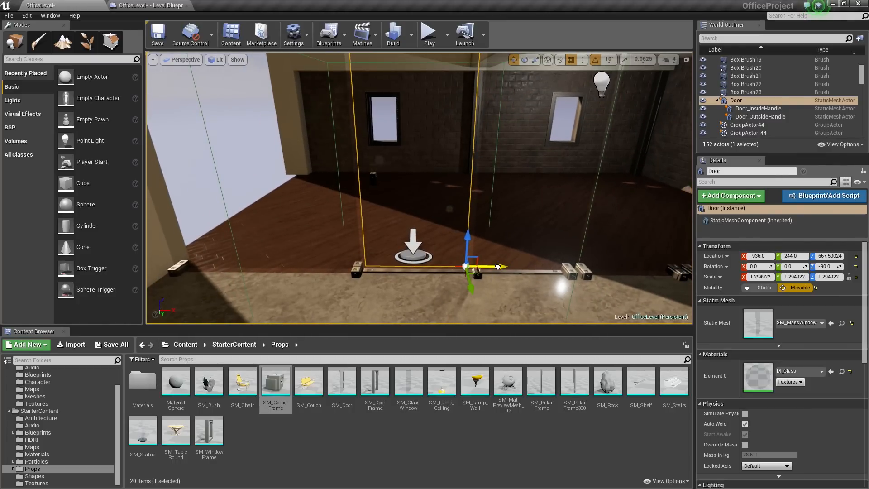
Select the glass Door actor again in the level viewport.
drag(496, 266, 546, 270)
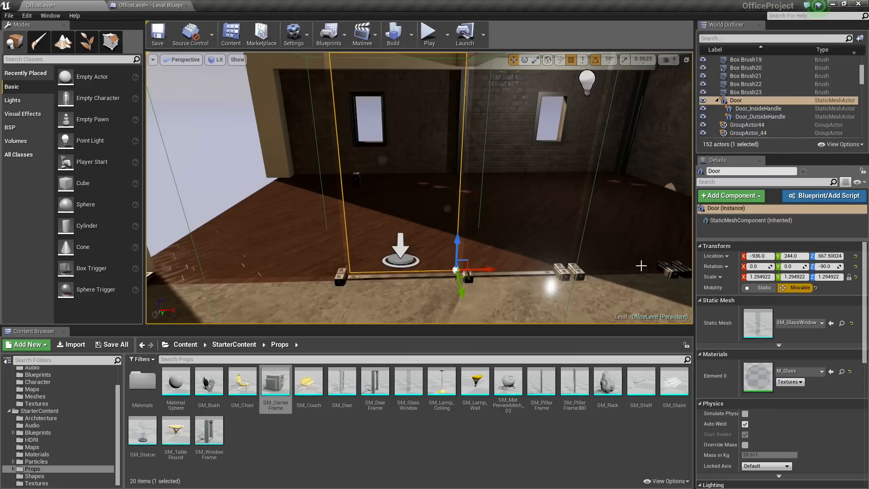
mouse_move(435, 249)
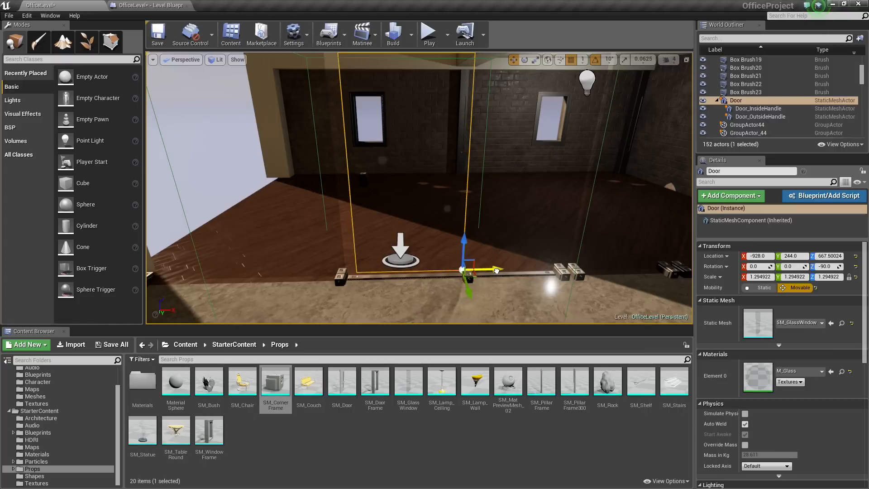
drag(497, 270, 515, 270)
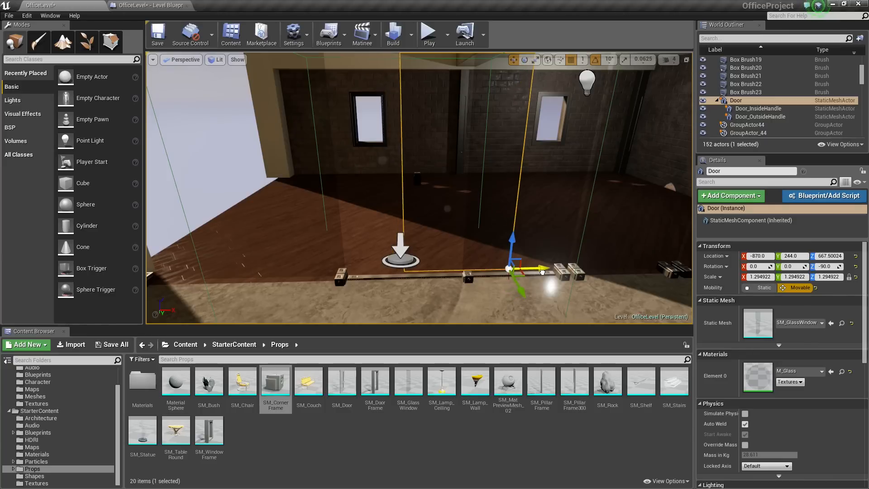
drag(535, 270, 557, 270)
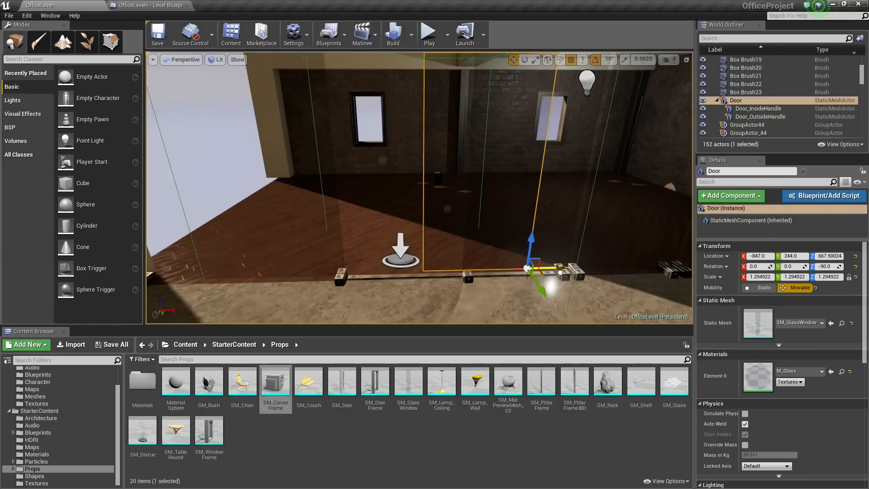
drag(548, 269, 565, 271)
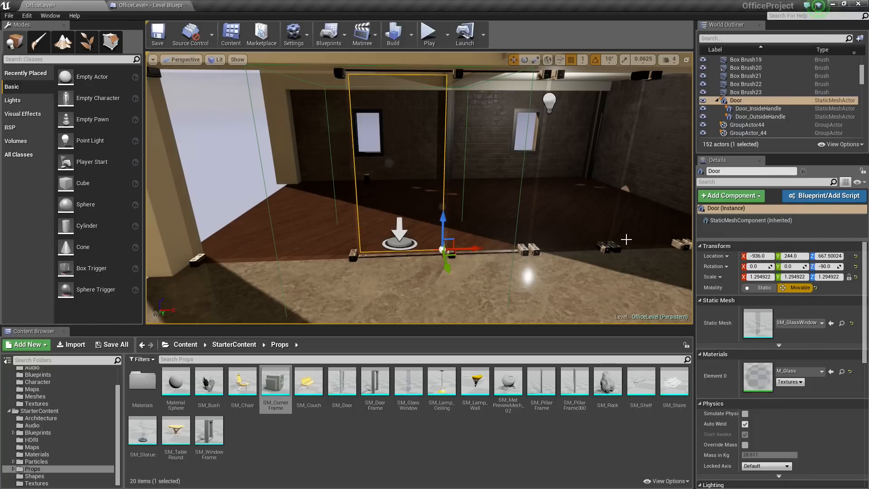
mouse_move(662, 251)
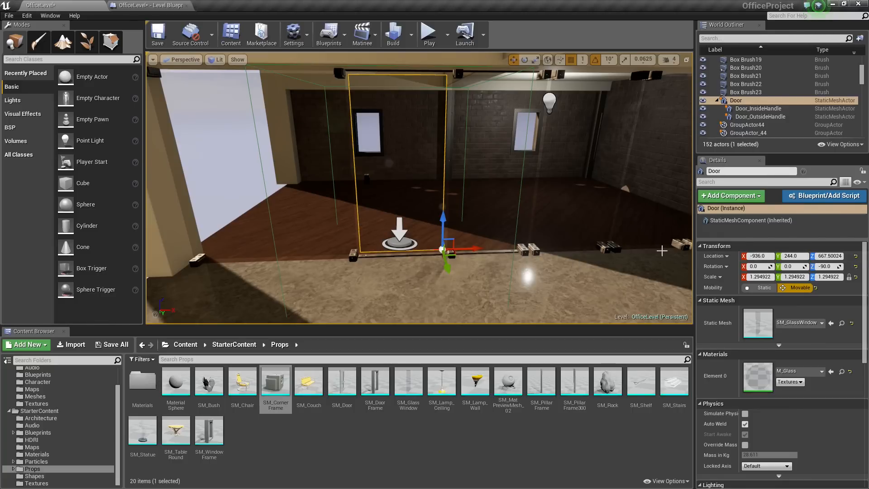
mouse_move(527, 247)
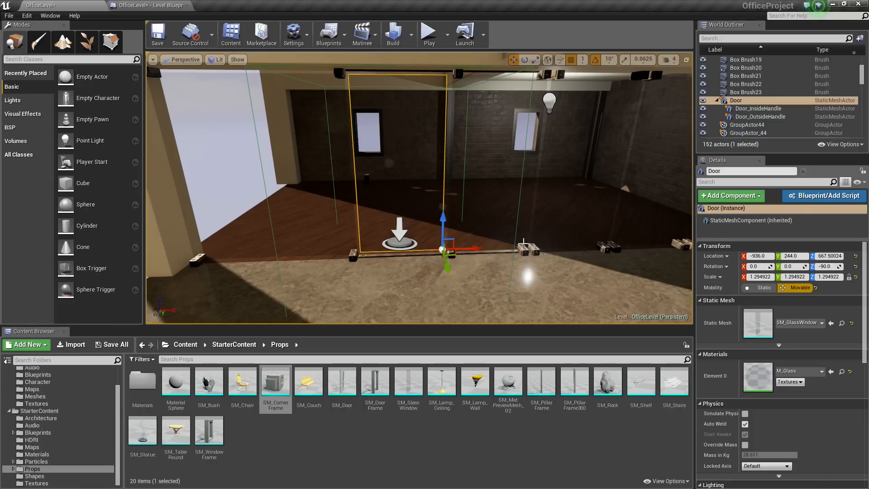
mouse_move(413, 237)
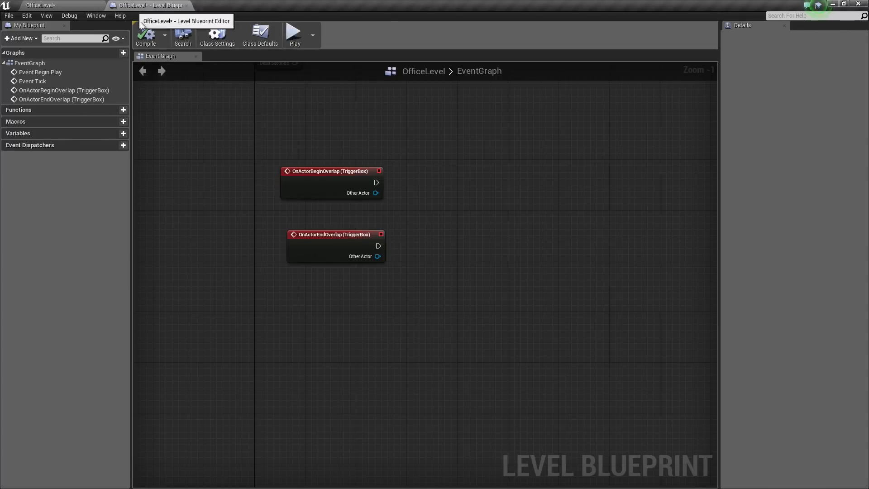
Add a Timeline node beside the overlap events and name it DoorMovement.
right_click(447, 200)
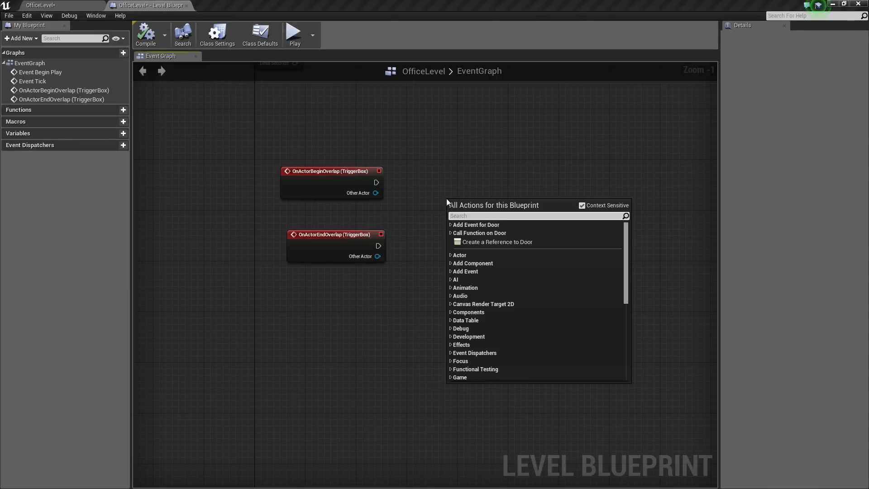
scroll(down, 3)
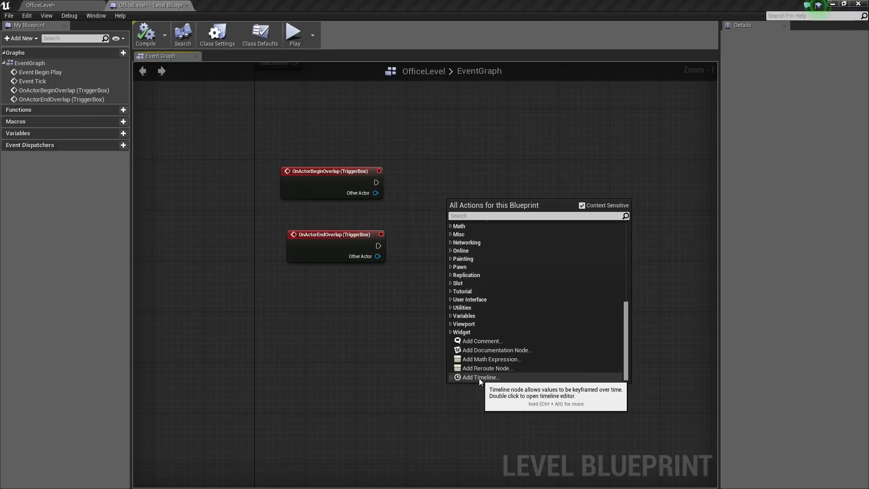
click(481, 377)
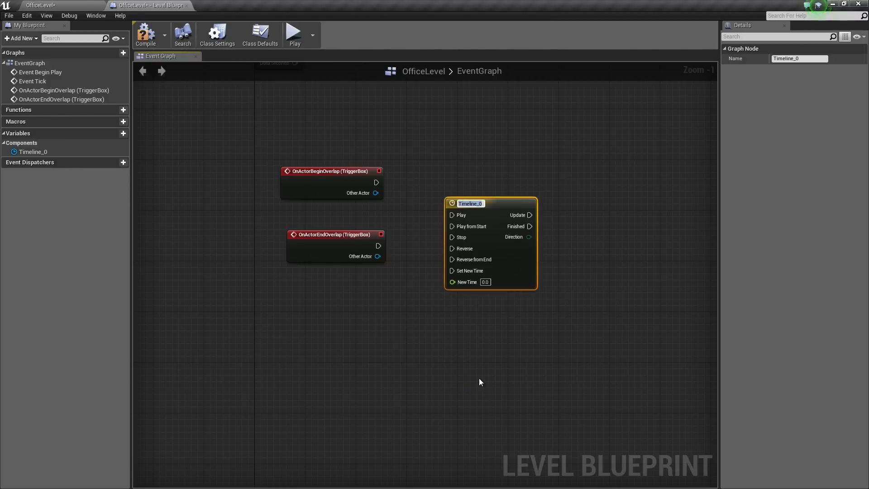
text(Door)
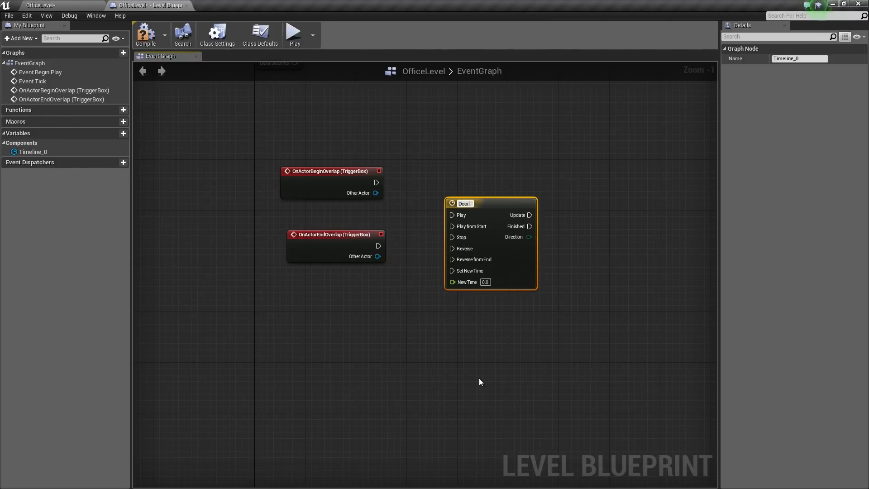
text(DoorMovement)
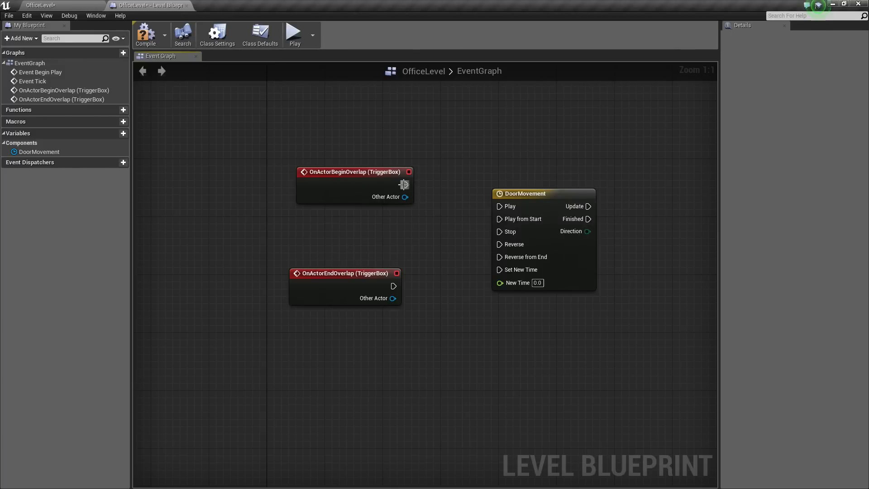
Wire OnActorBeginOverlap to DoorMovement's Play and OnActorEndOverlap to its Reverse.
drag(406, 185, 498, 206)
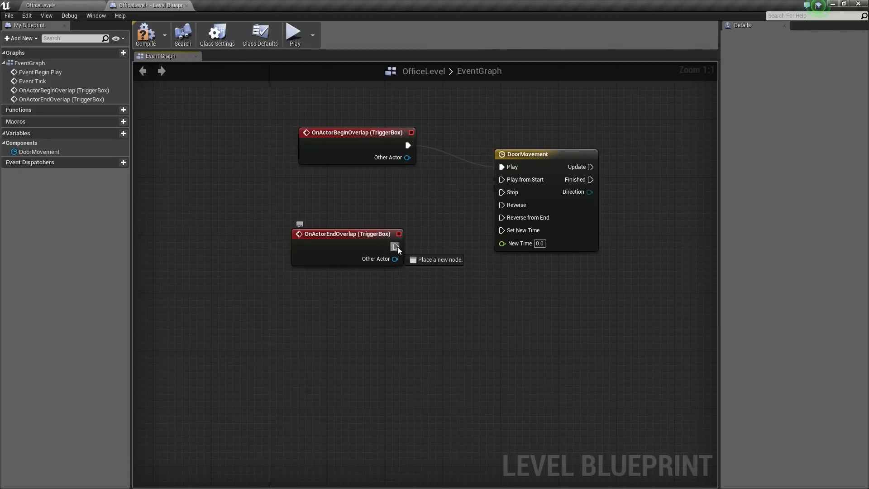
drag(395, 247, 502, 204)
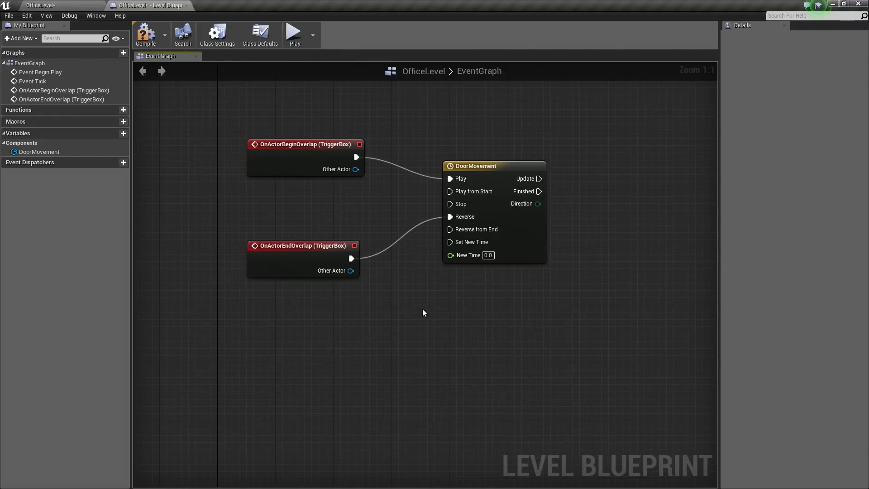
mouse_move(427, 341)
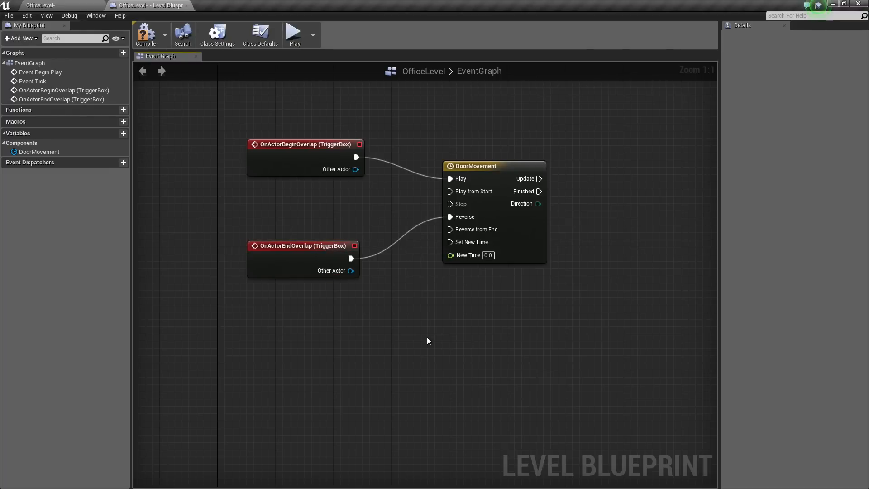
mouse_move(415, 342)
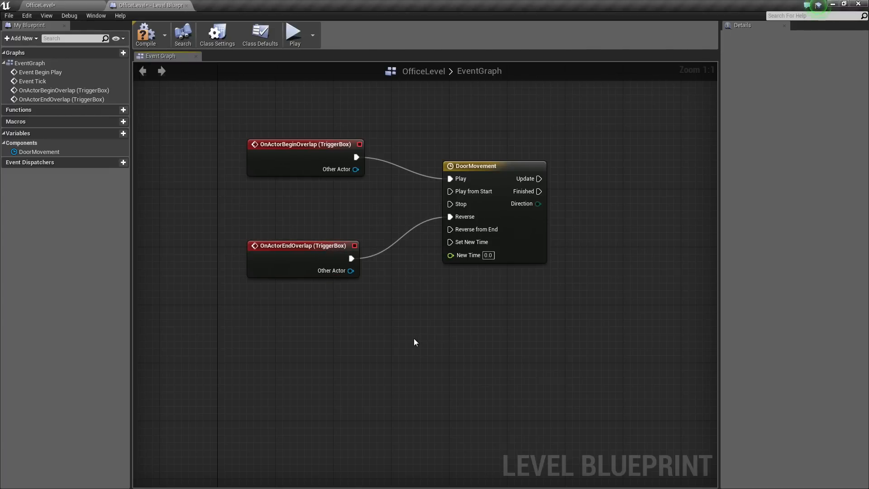
mouse_move(492, 200)
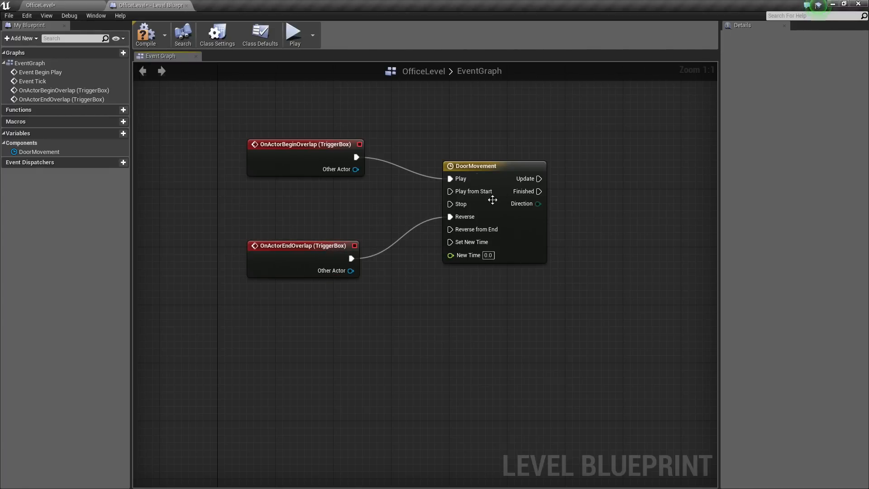
mouse_move(495, 196)
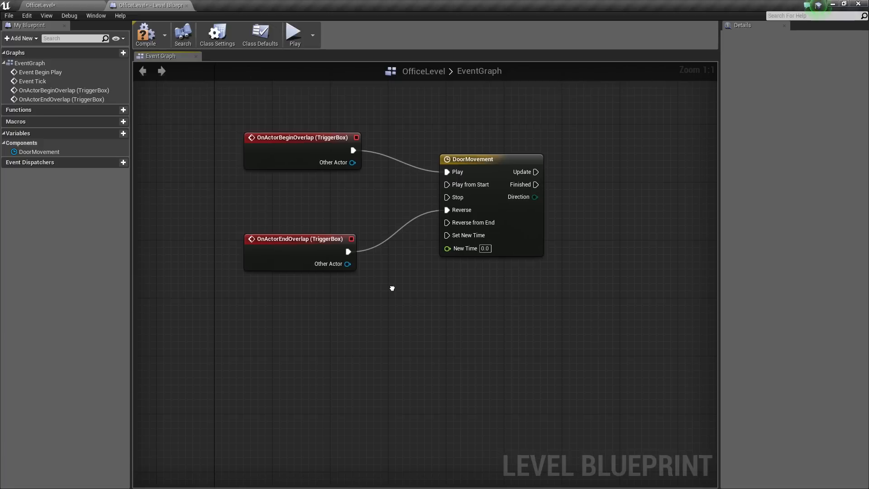
mouse_move(497, 161)
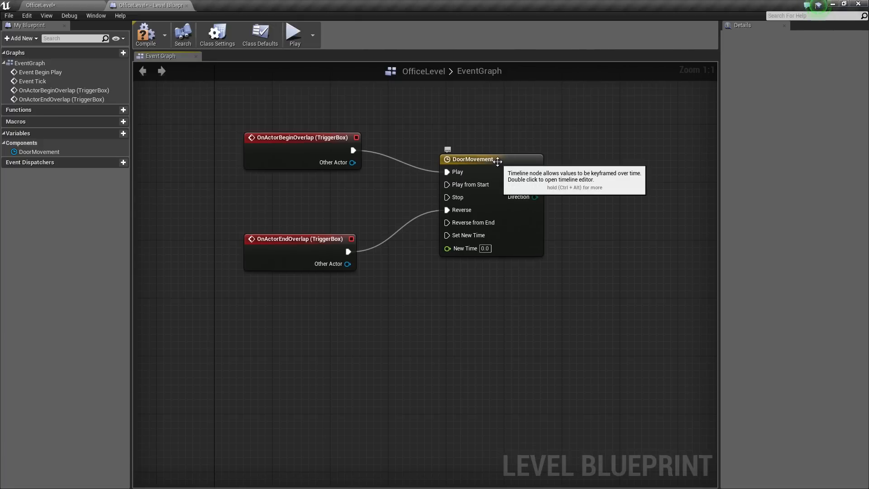
In DoorMovement, add a vector track named Movement and hide the curves other than X.
double_click(472, 159)
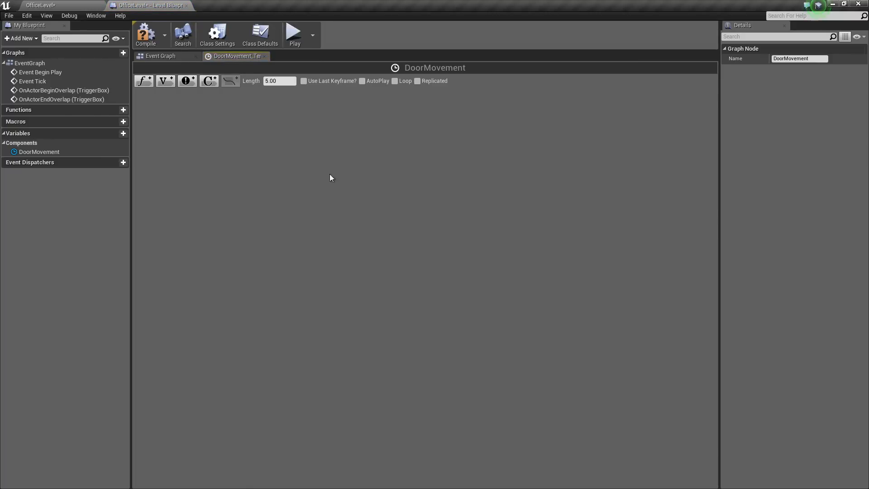
mouse_move(340, 130)
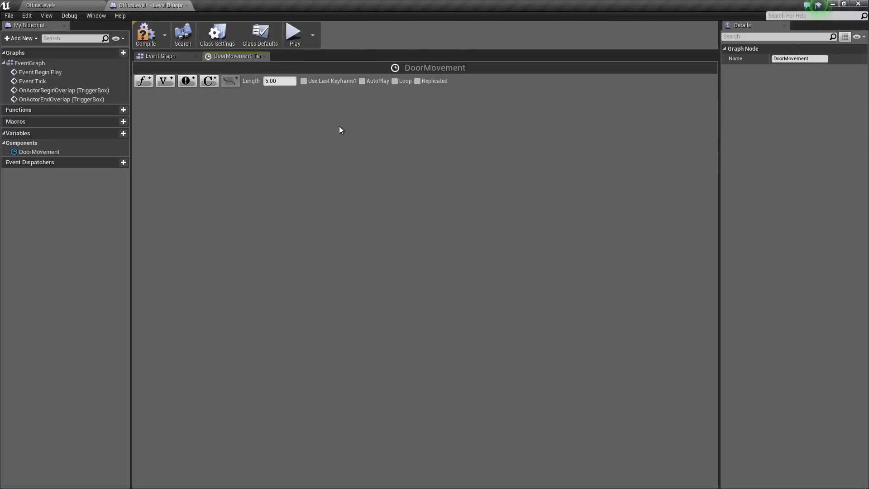
mouse_move(249, 139)
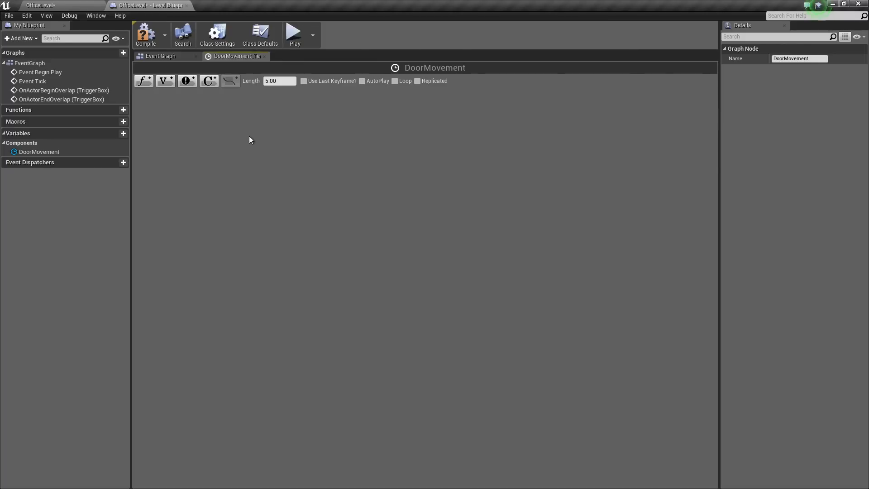
mouse_move(216, 117)
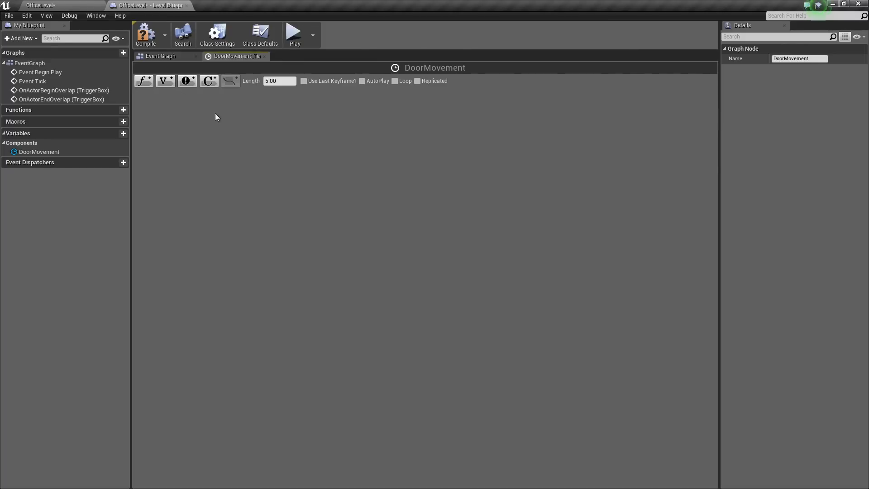
mouse_move(165, 81)
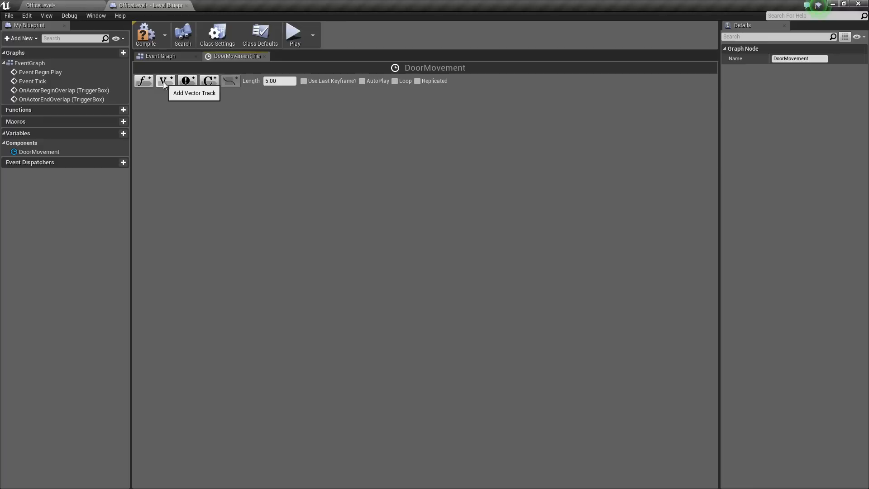
click(164, 81)
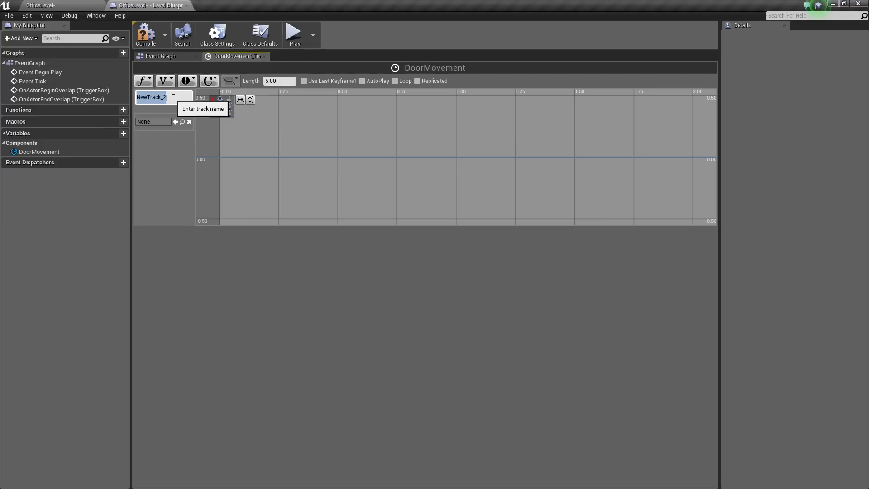
text(Movement)
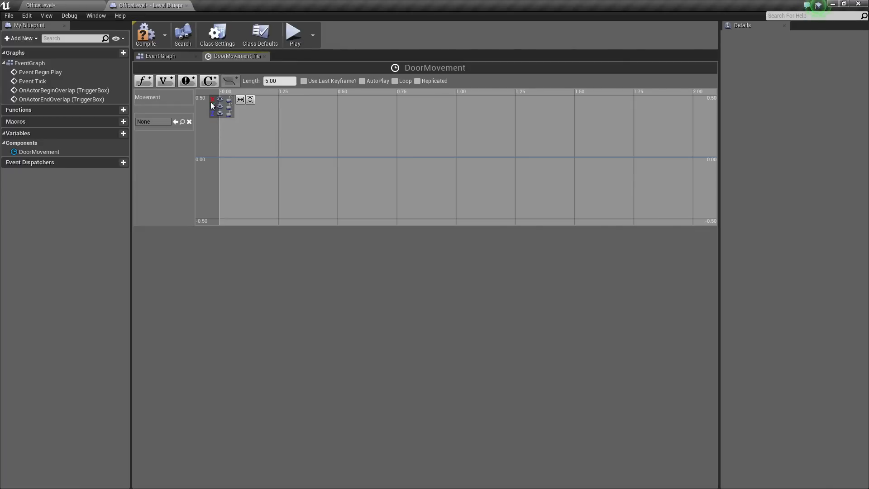
mouse_move(228, 110)
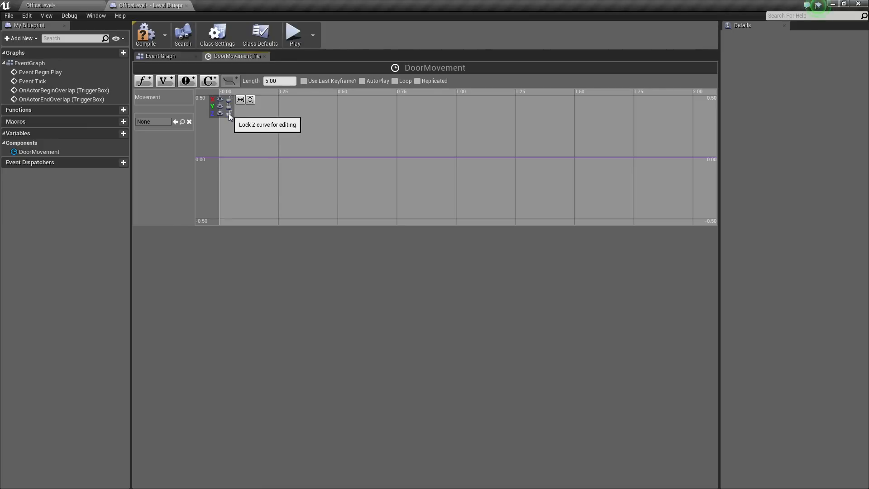
click(228, 114)
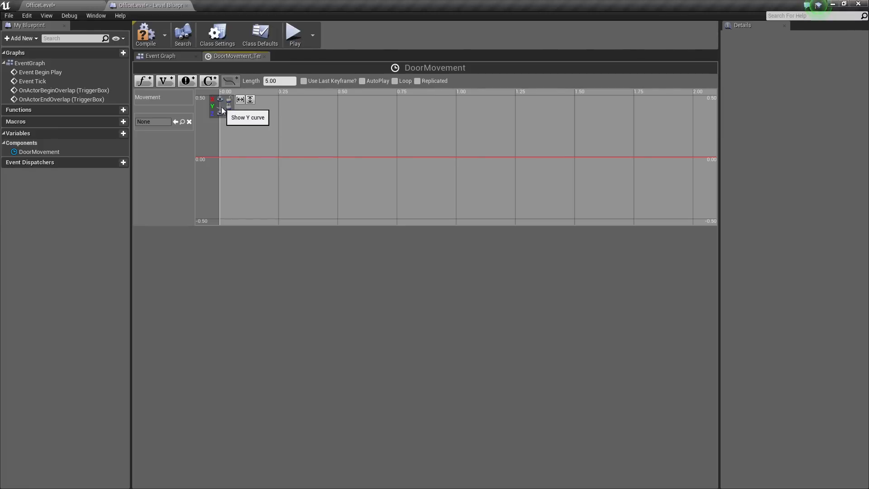
mouse_move(220, 113)
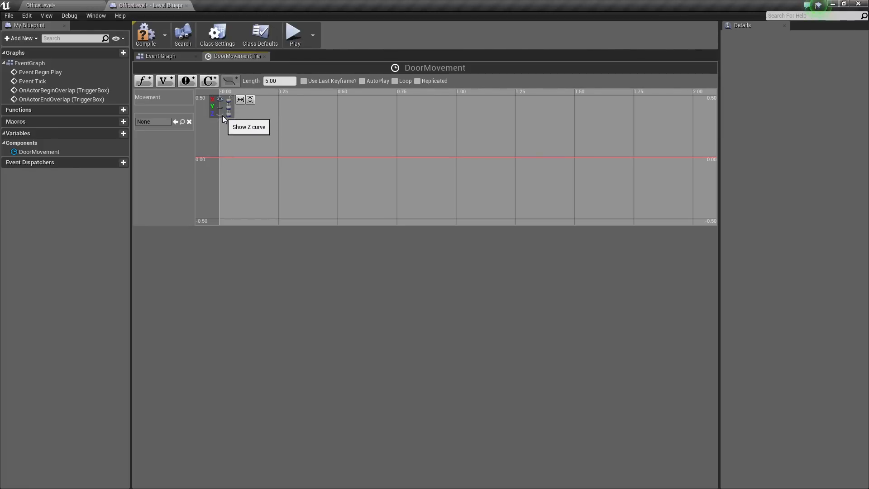
mouse_move(305, 150)
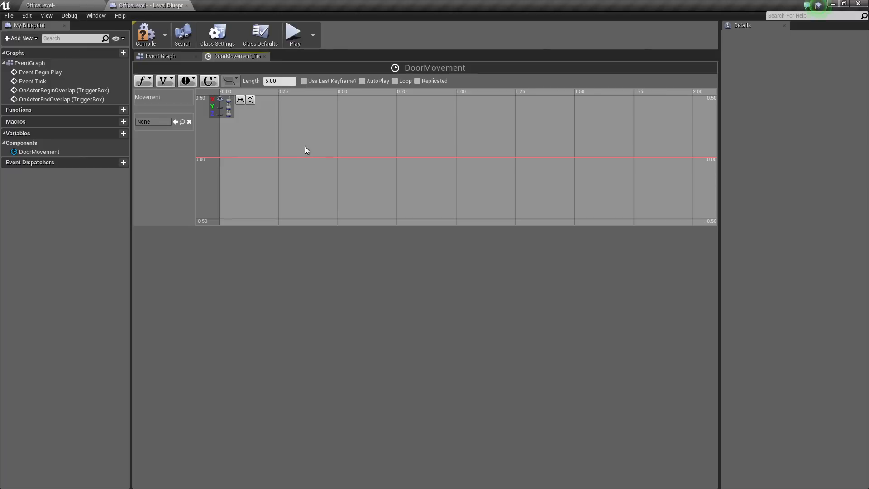
mouse_move(438, 148)
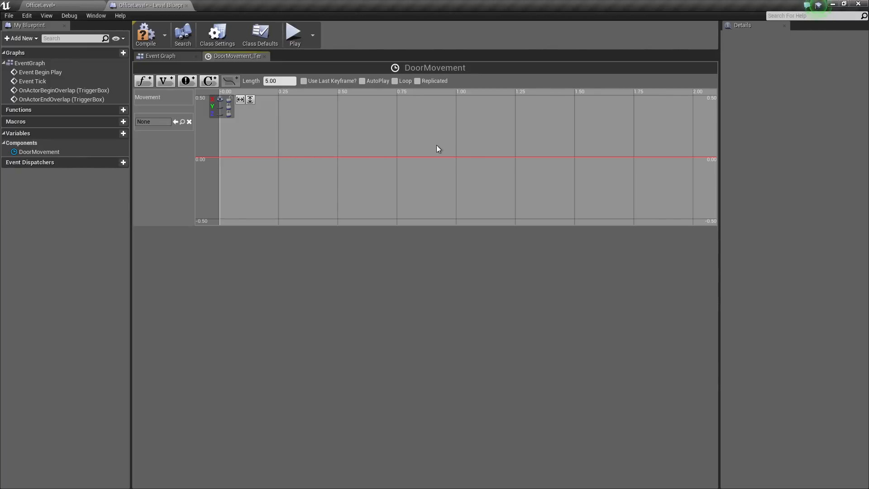
mouse_move(273, 160)
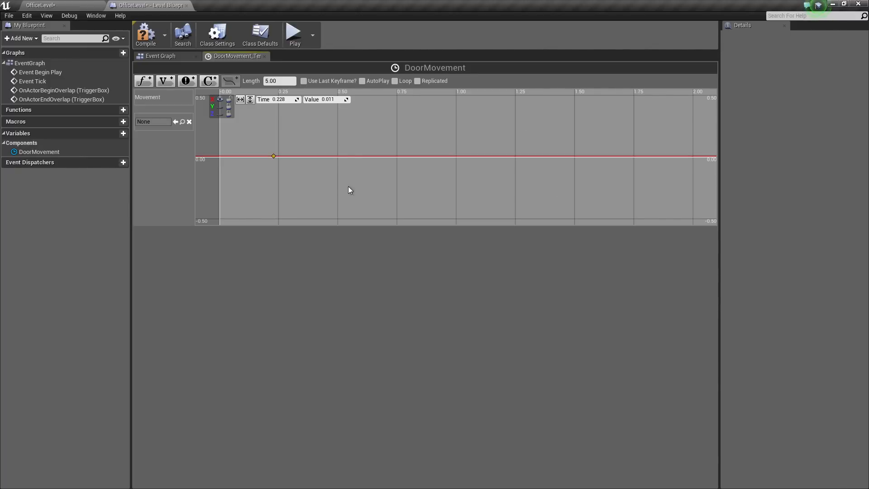
mouse_move(318, 188)
text(0)
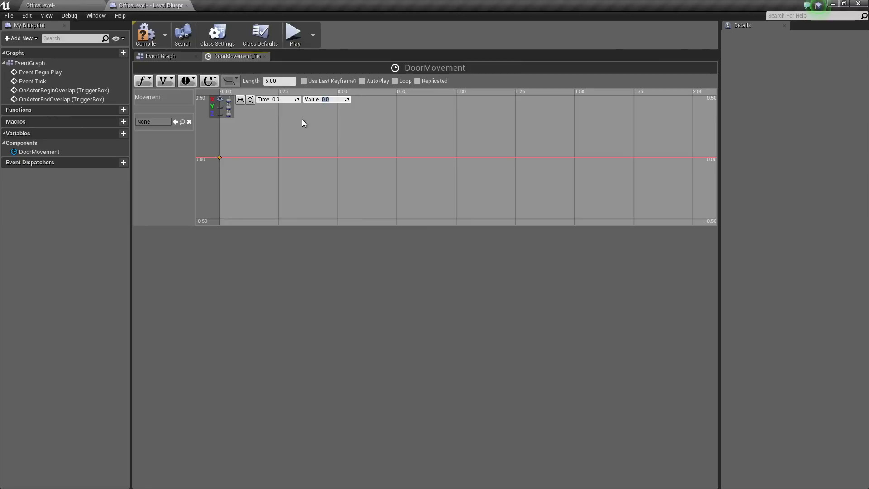
mouse_move(299, 162)
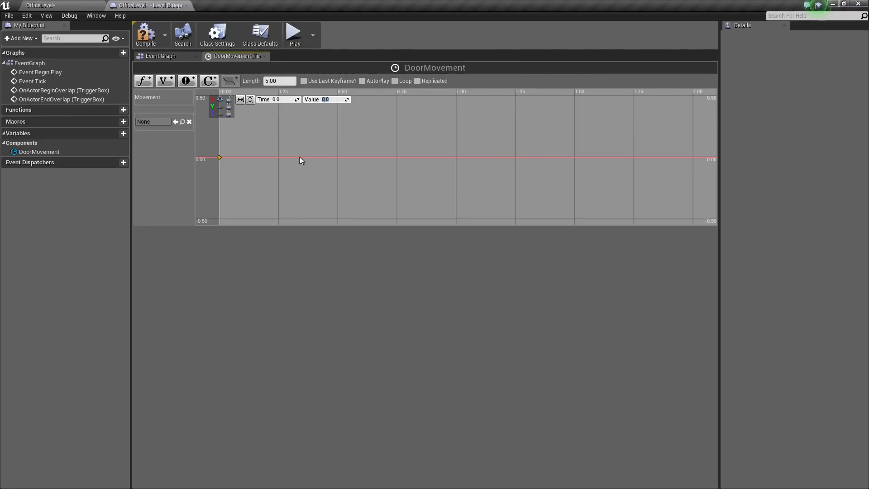
Add a second X-curve key at 1.2 seconds with value 110.
click(300, 157)
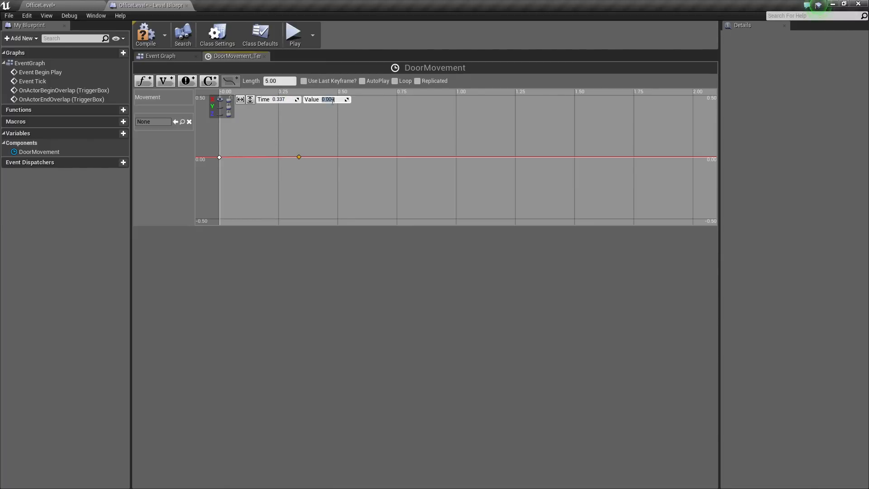
text(0.004)
click(278, 99)
text(1)
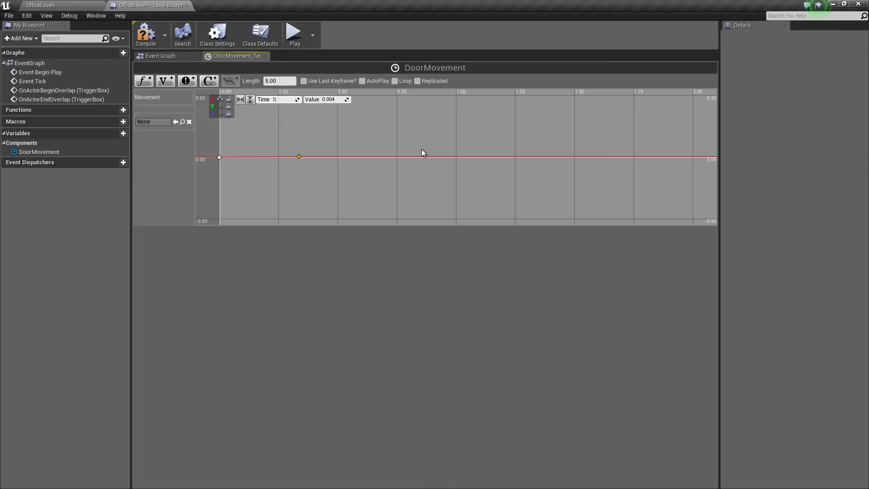
drag(299, 156, 503, 156)
text(.2)
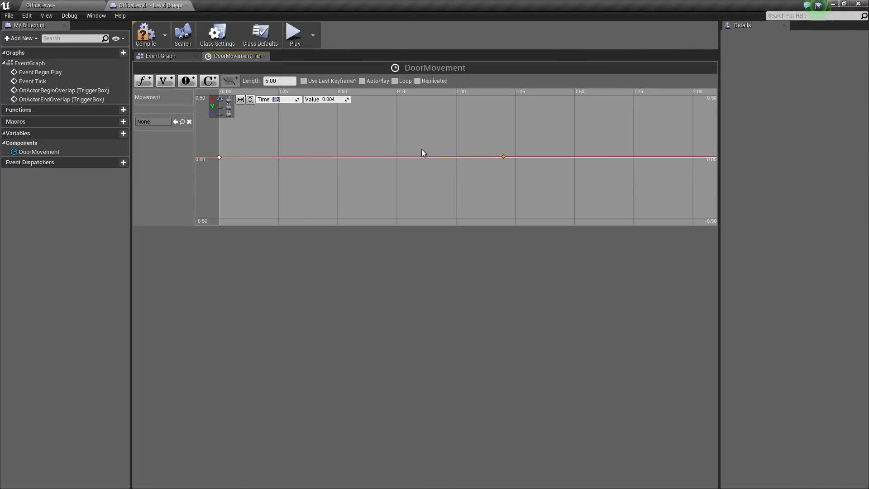
click(328, 99)
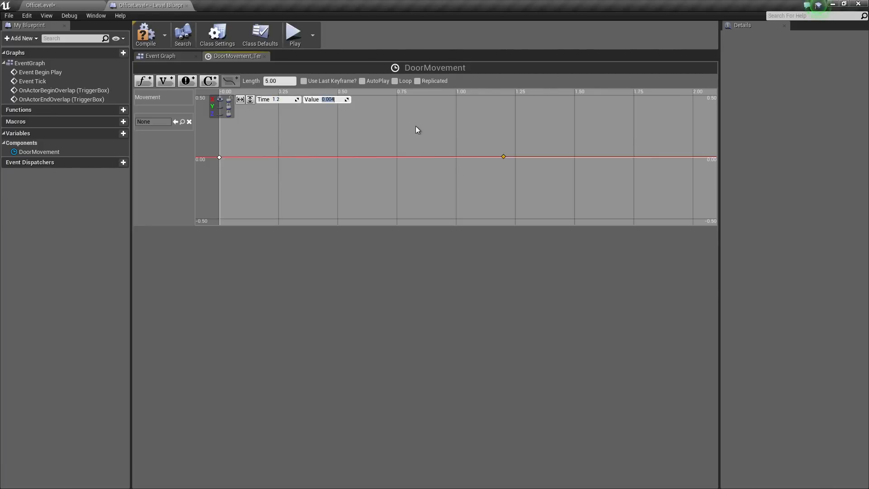
text(110)
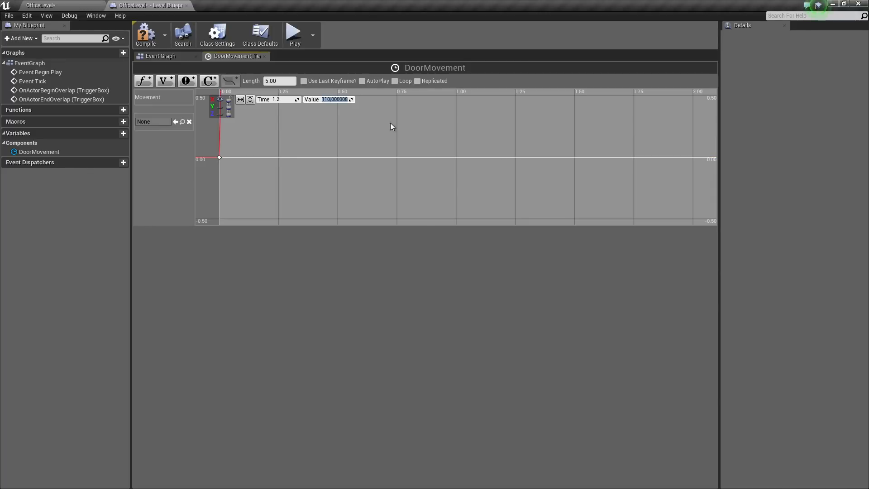
mouse_move(281, 143)
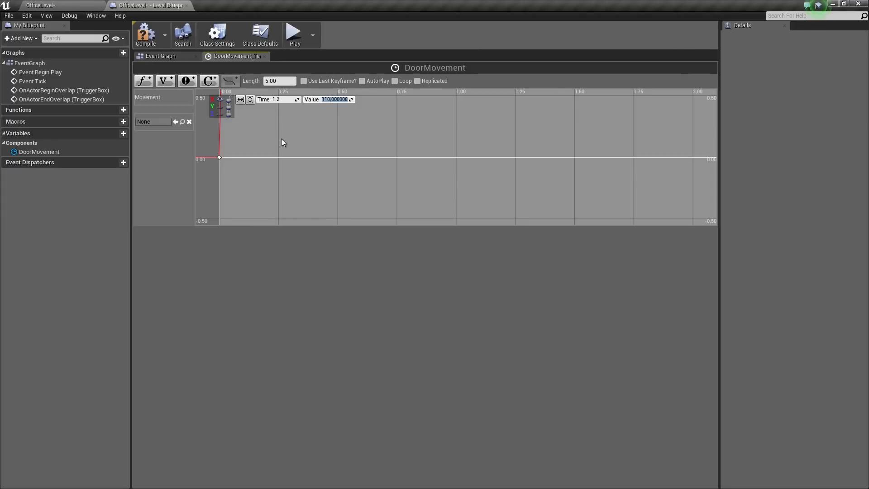
mouse_move(240, 99)
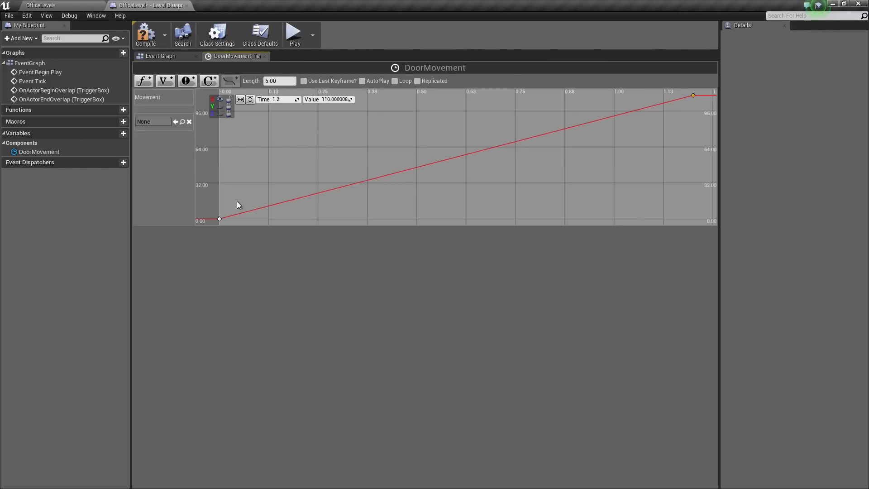
mouse_move(541, 146)
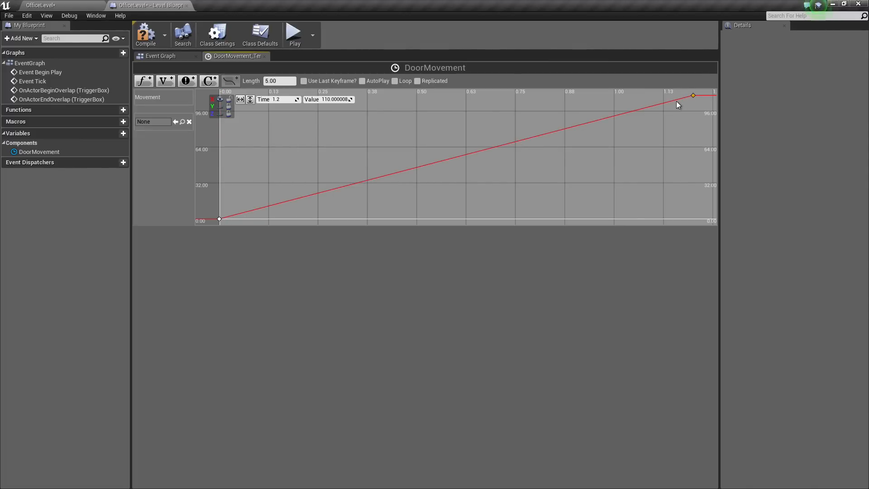
mouse_move(359, 188)
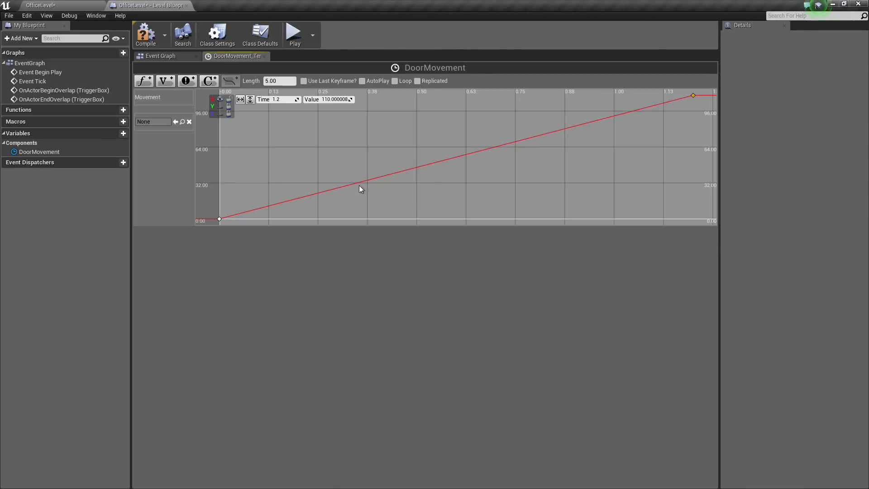
mouse_move(436, 145)
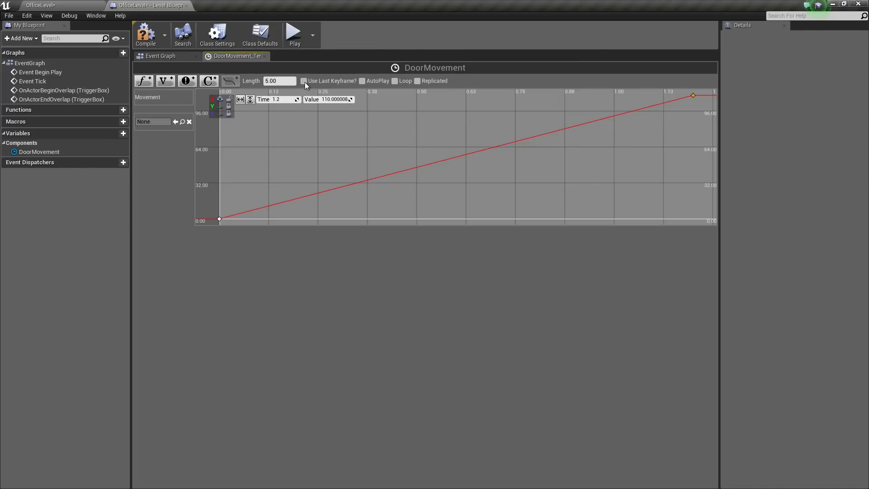
Enable Use Last Keyframe, give both keys Auto interpolation, and return to the Event Graph.
click(304, 81)
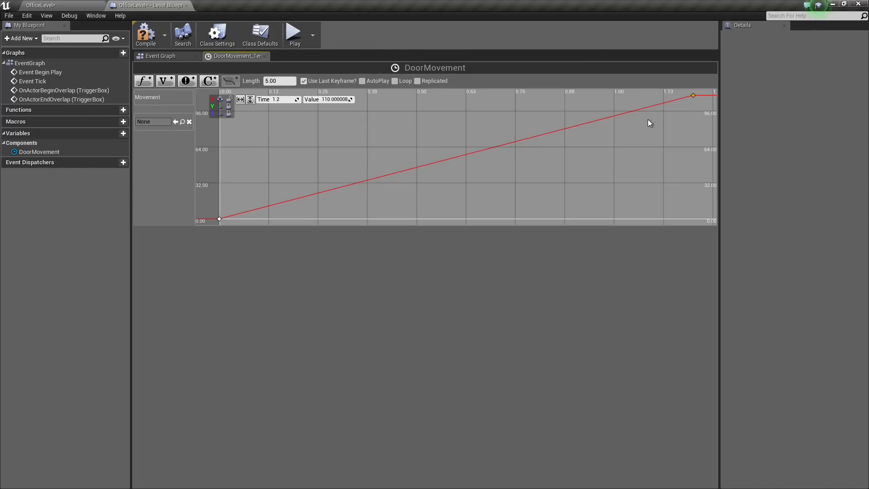
mouse_move(443, 168)
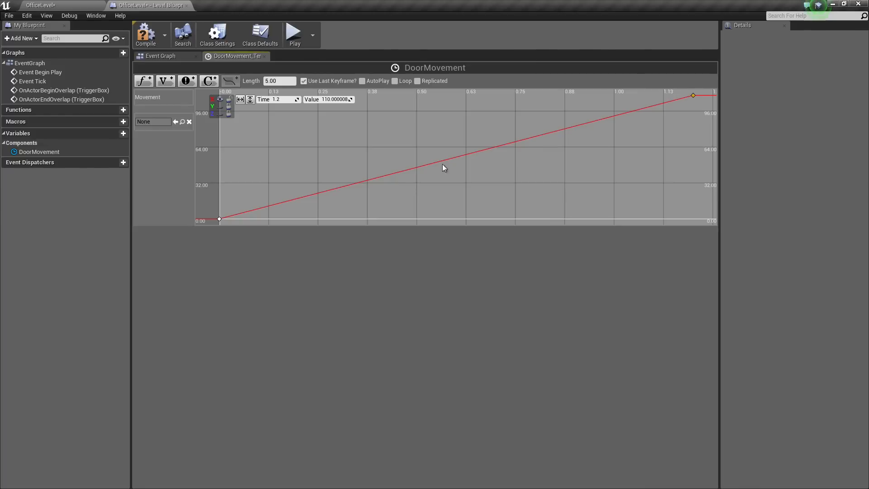
mouse_move(339, 210)
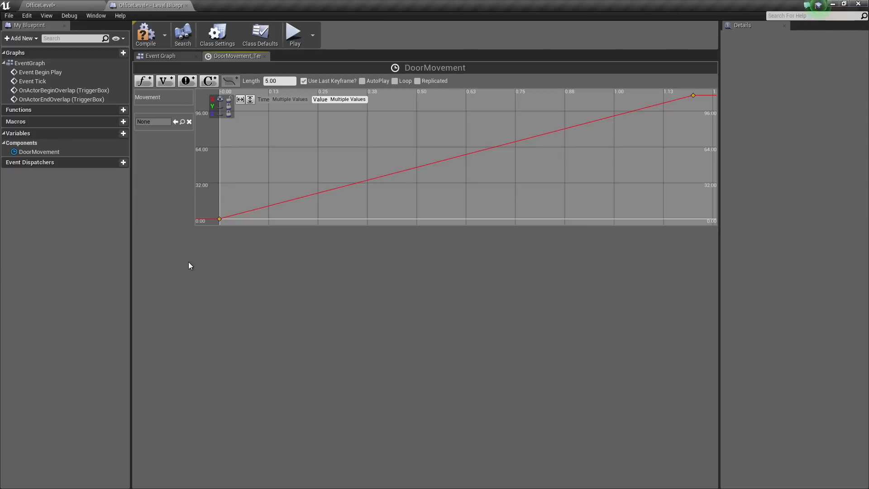
mouse_move(694, 99)
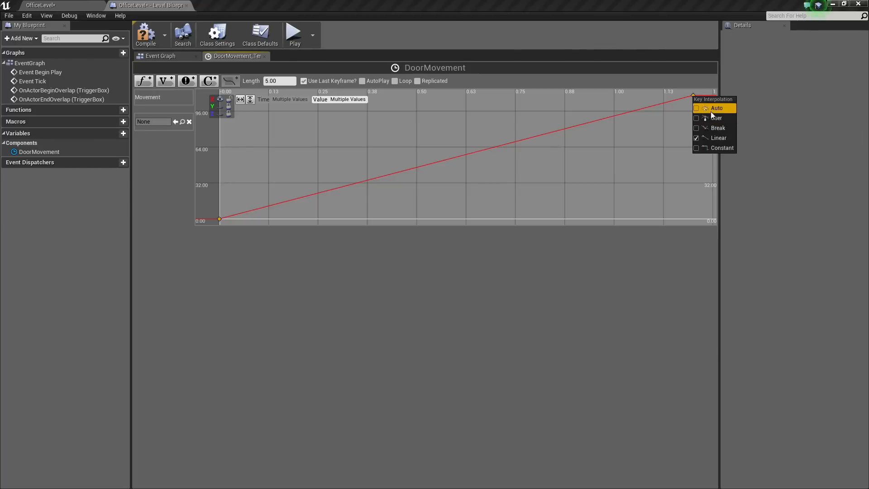
click(716, 108)
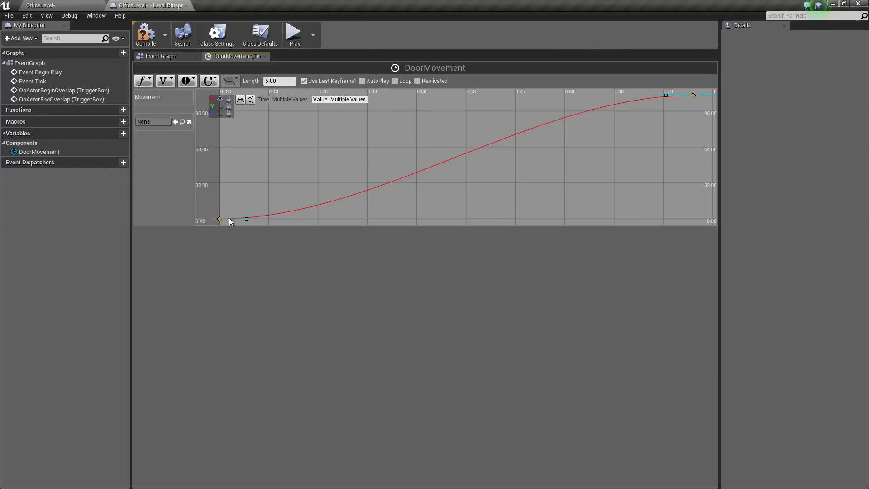
mouse_move(485, 136)
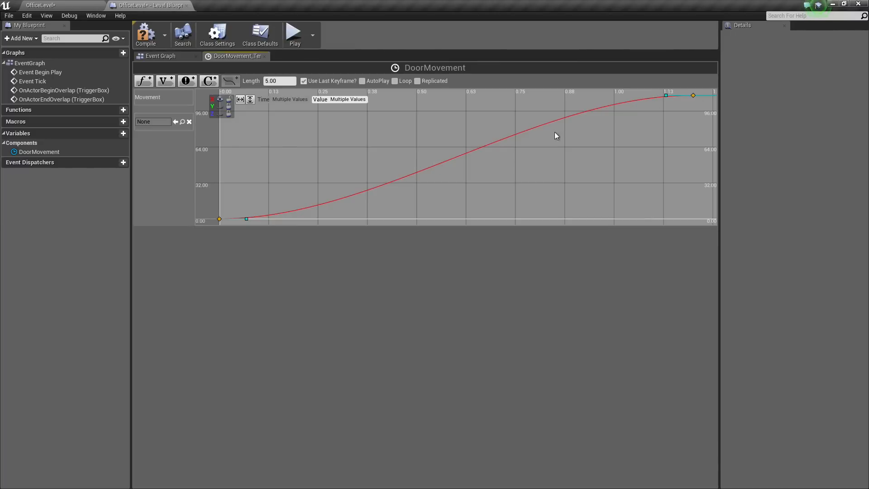
mouse_move(436, 187)
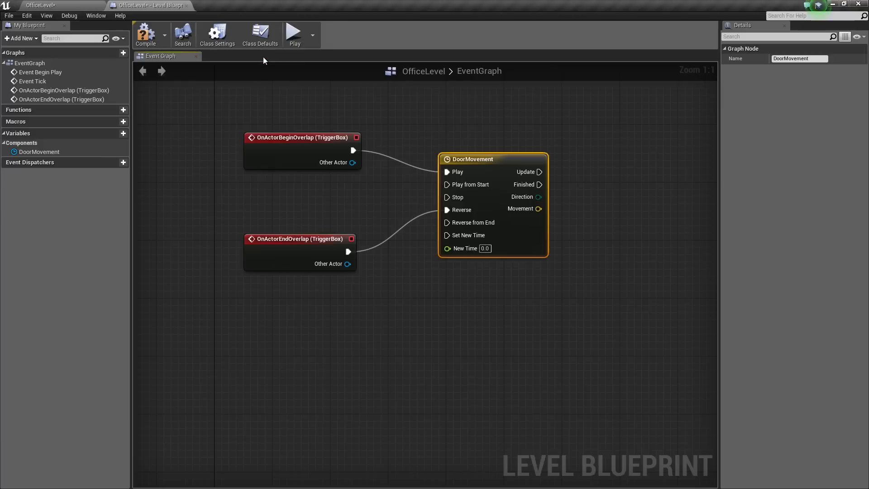
click(470, 308)
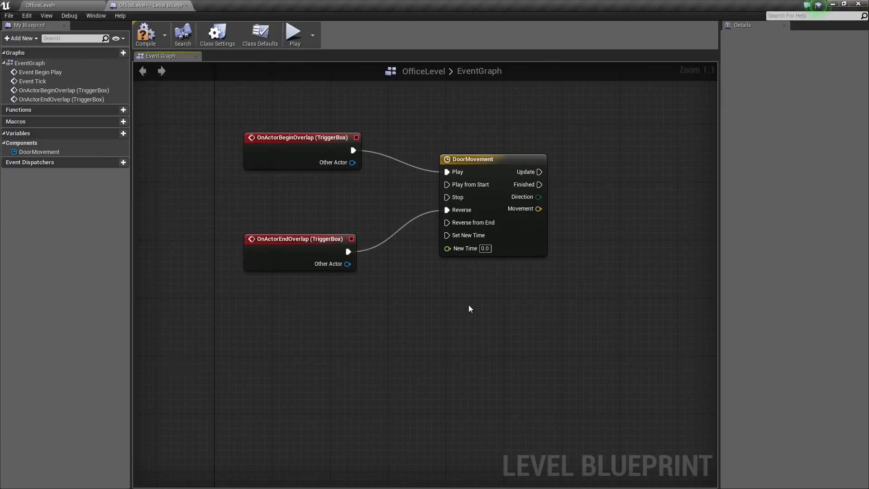